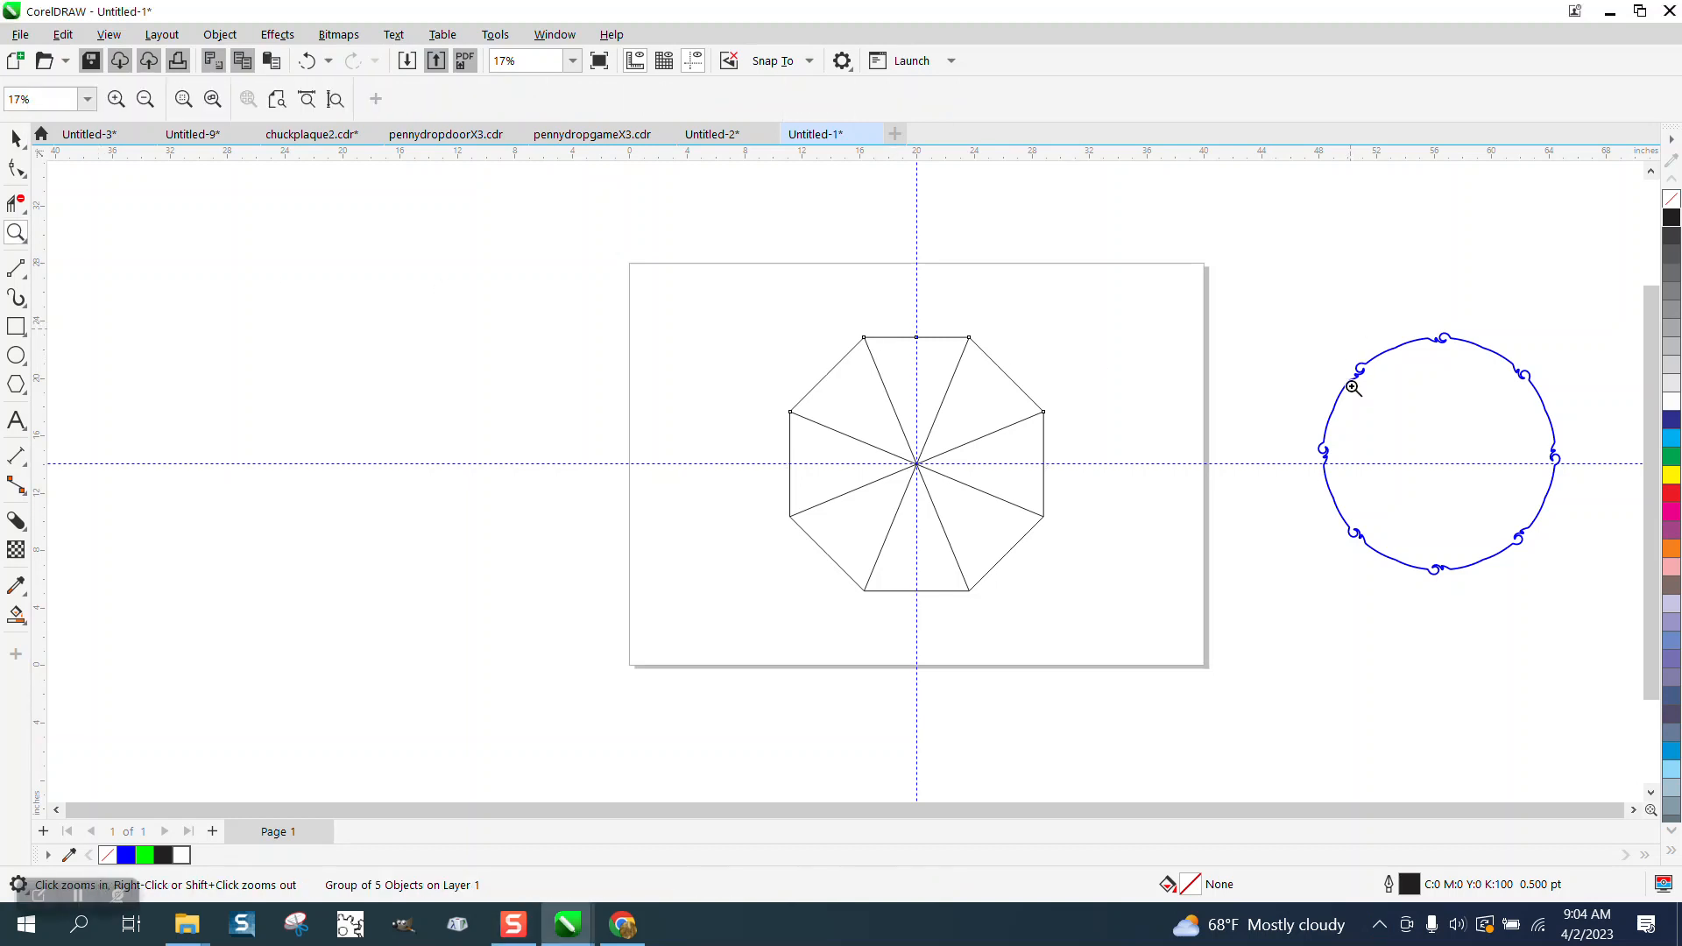
Zoom in on the octagon and draw a shallow arc bridging the top wedge's spokes.
left_click(1353, 387)
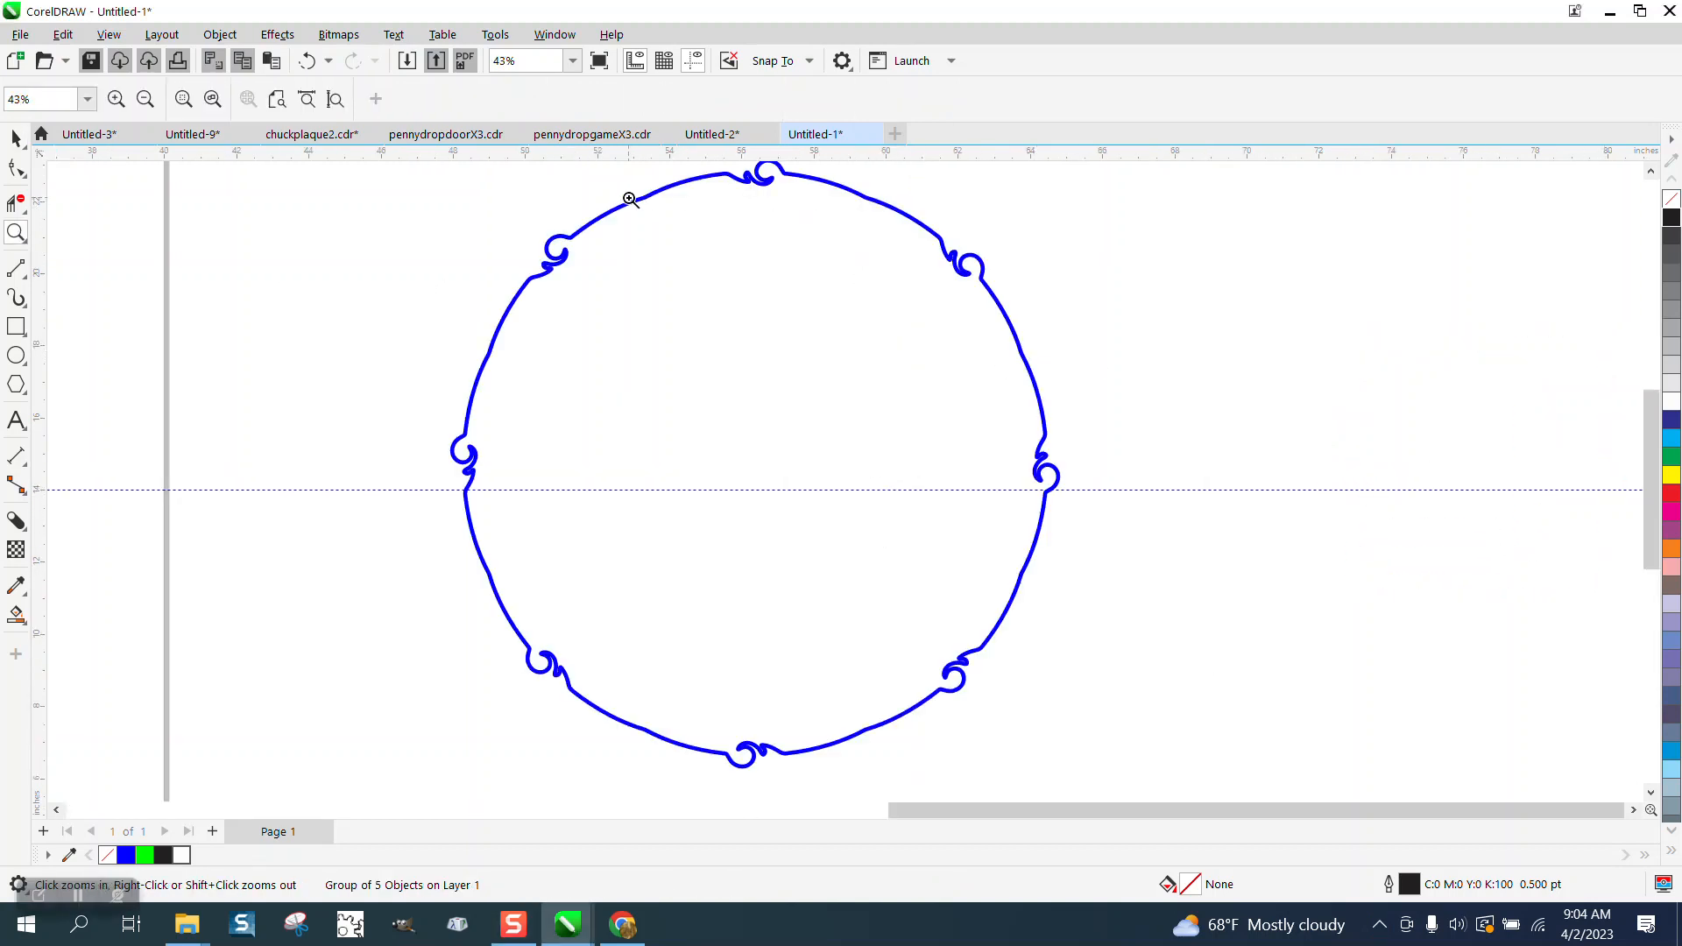
left_click(629, 198)
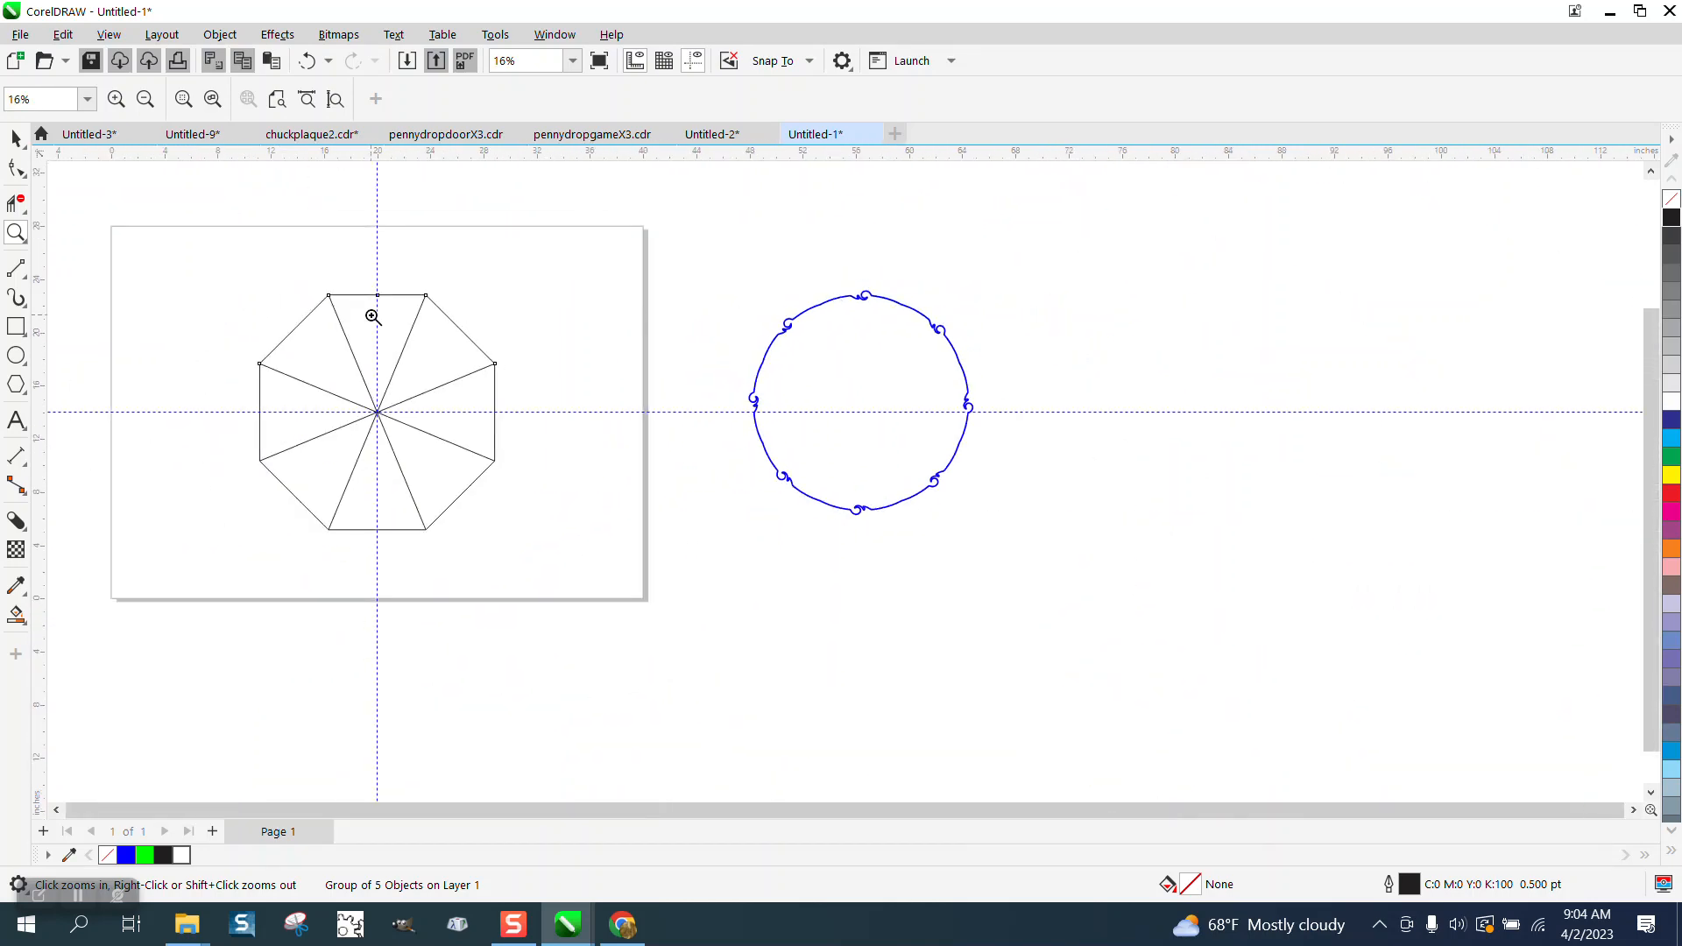
left_click(373, 316)
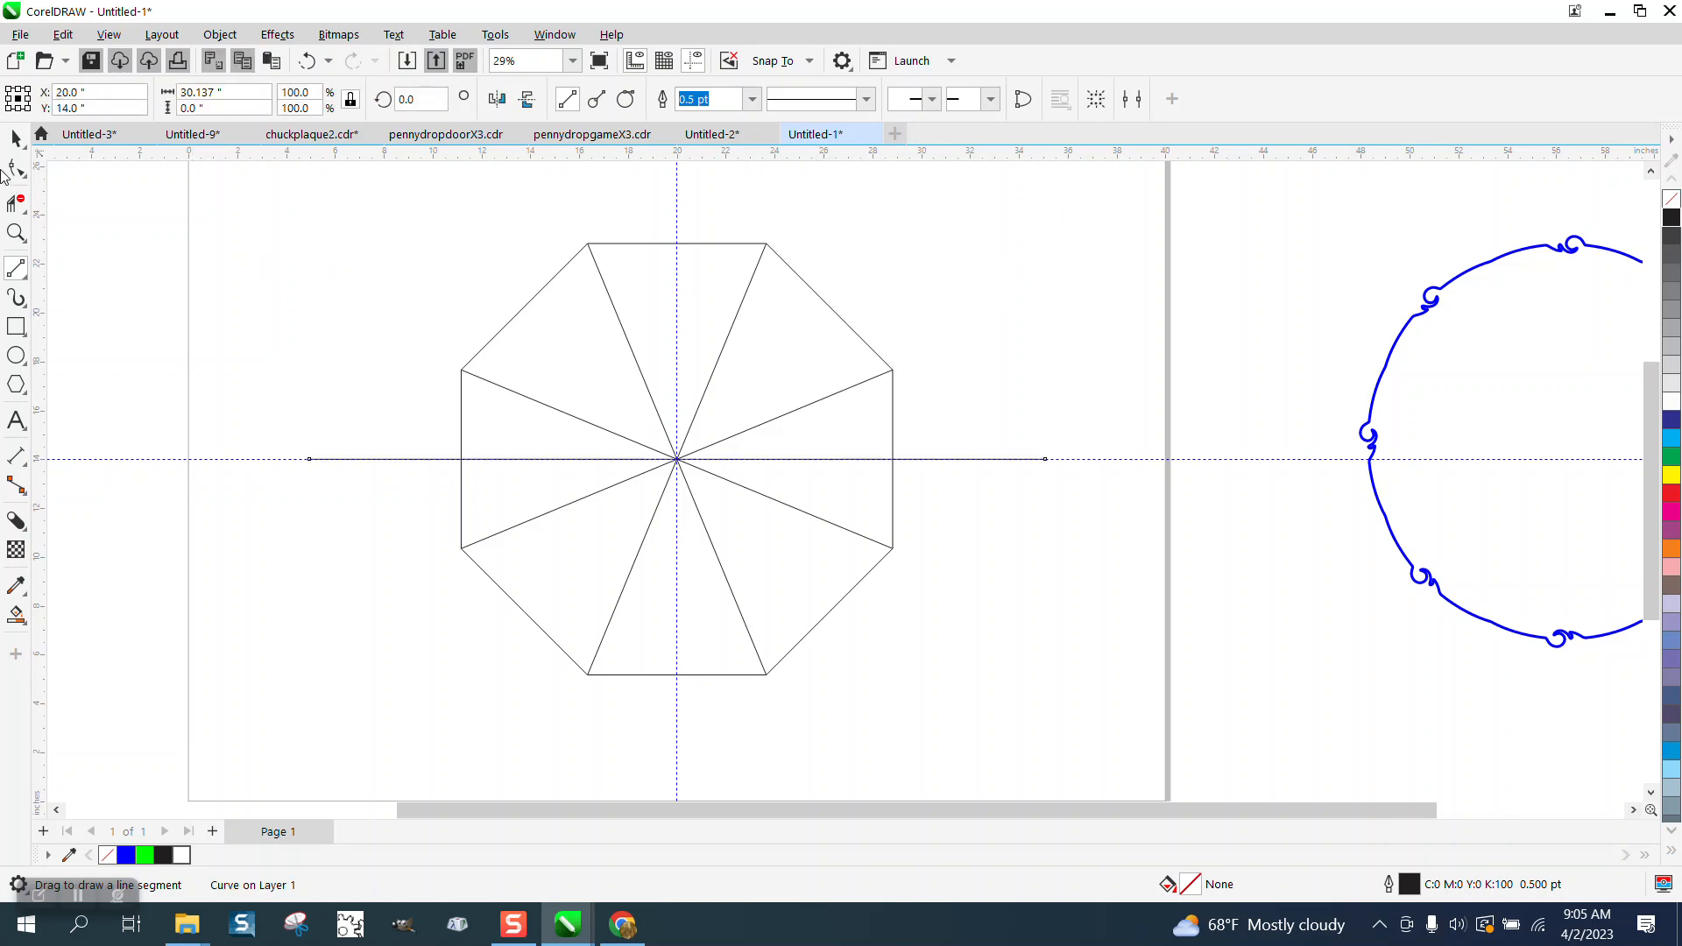
left_click(676, 460)
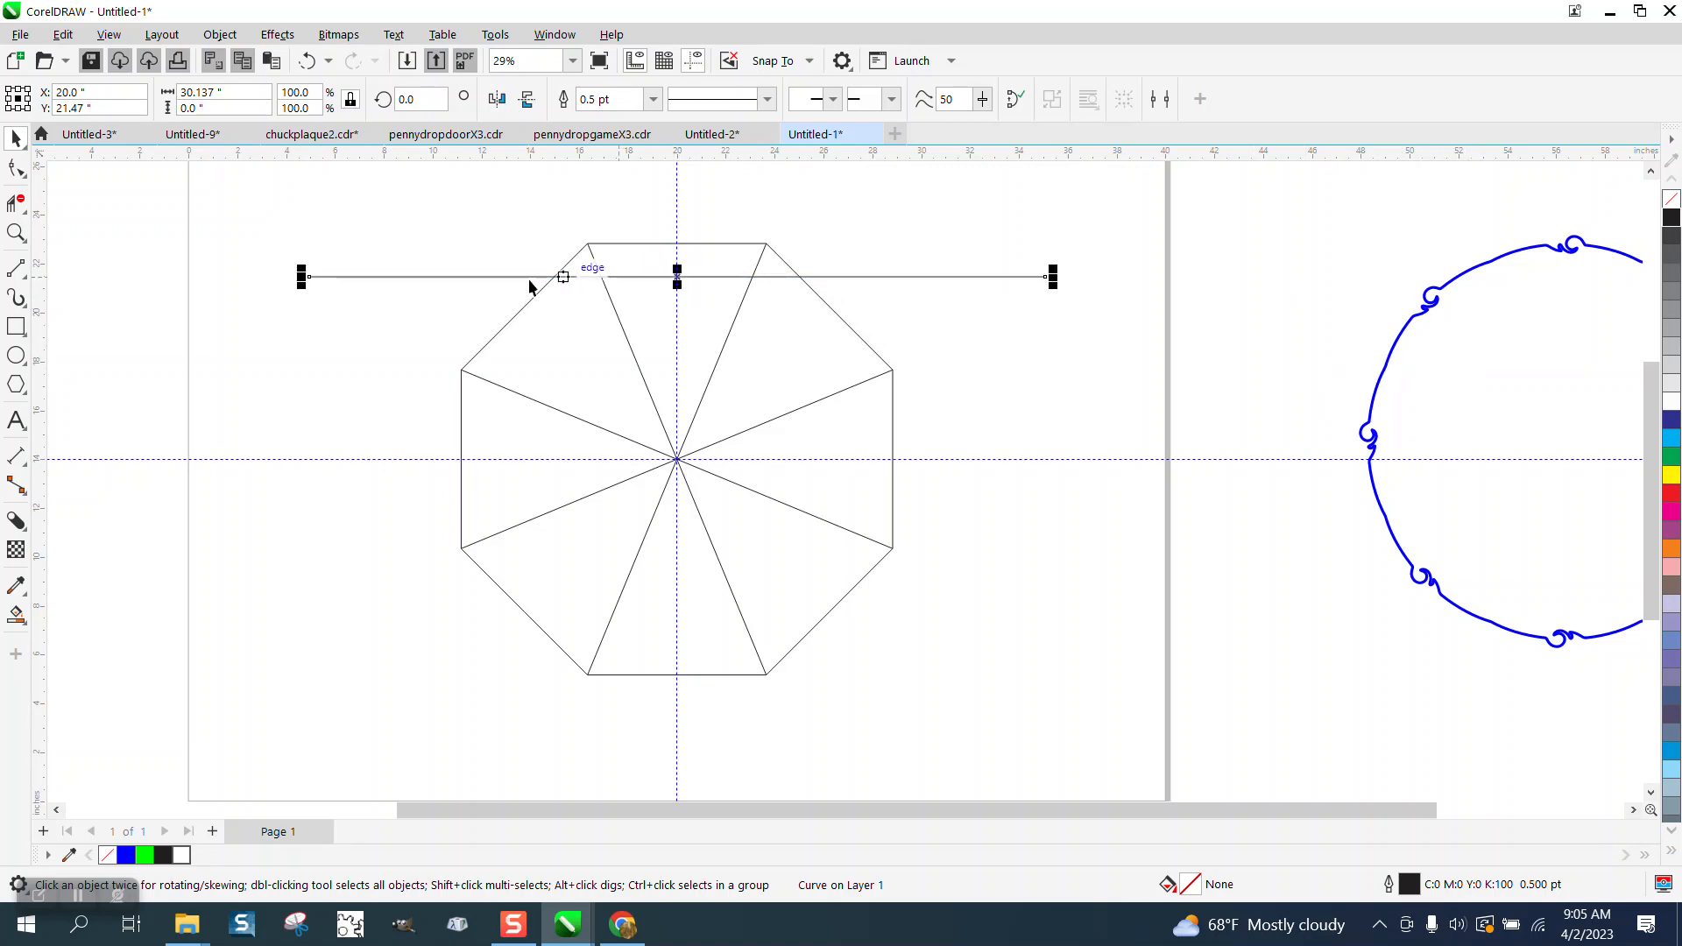
left_click(627, 472)
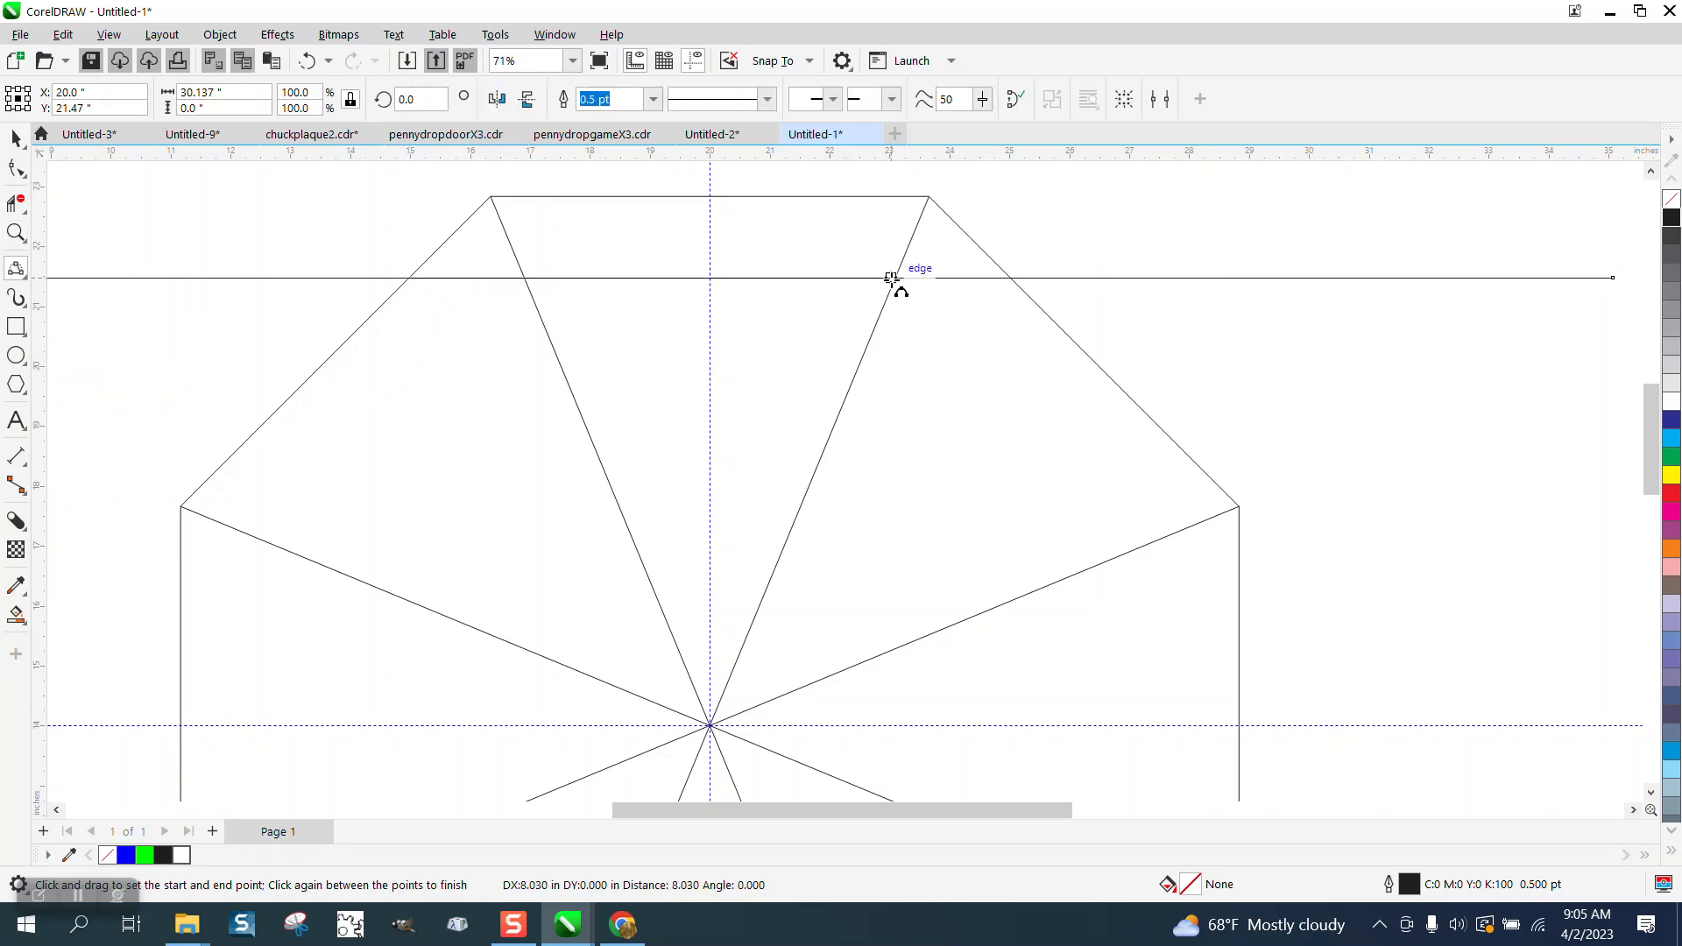
left_click_drag(890, 276, 762, 225)
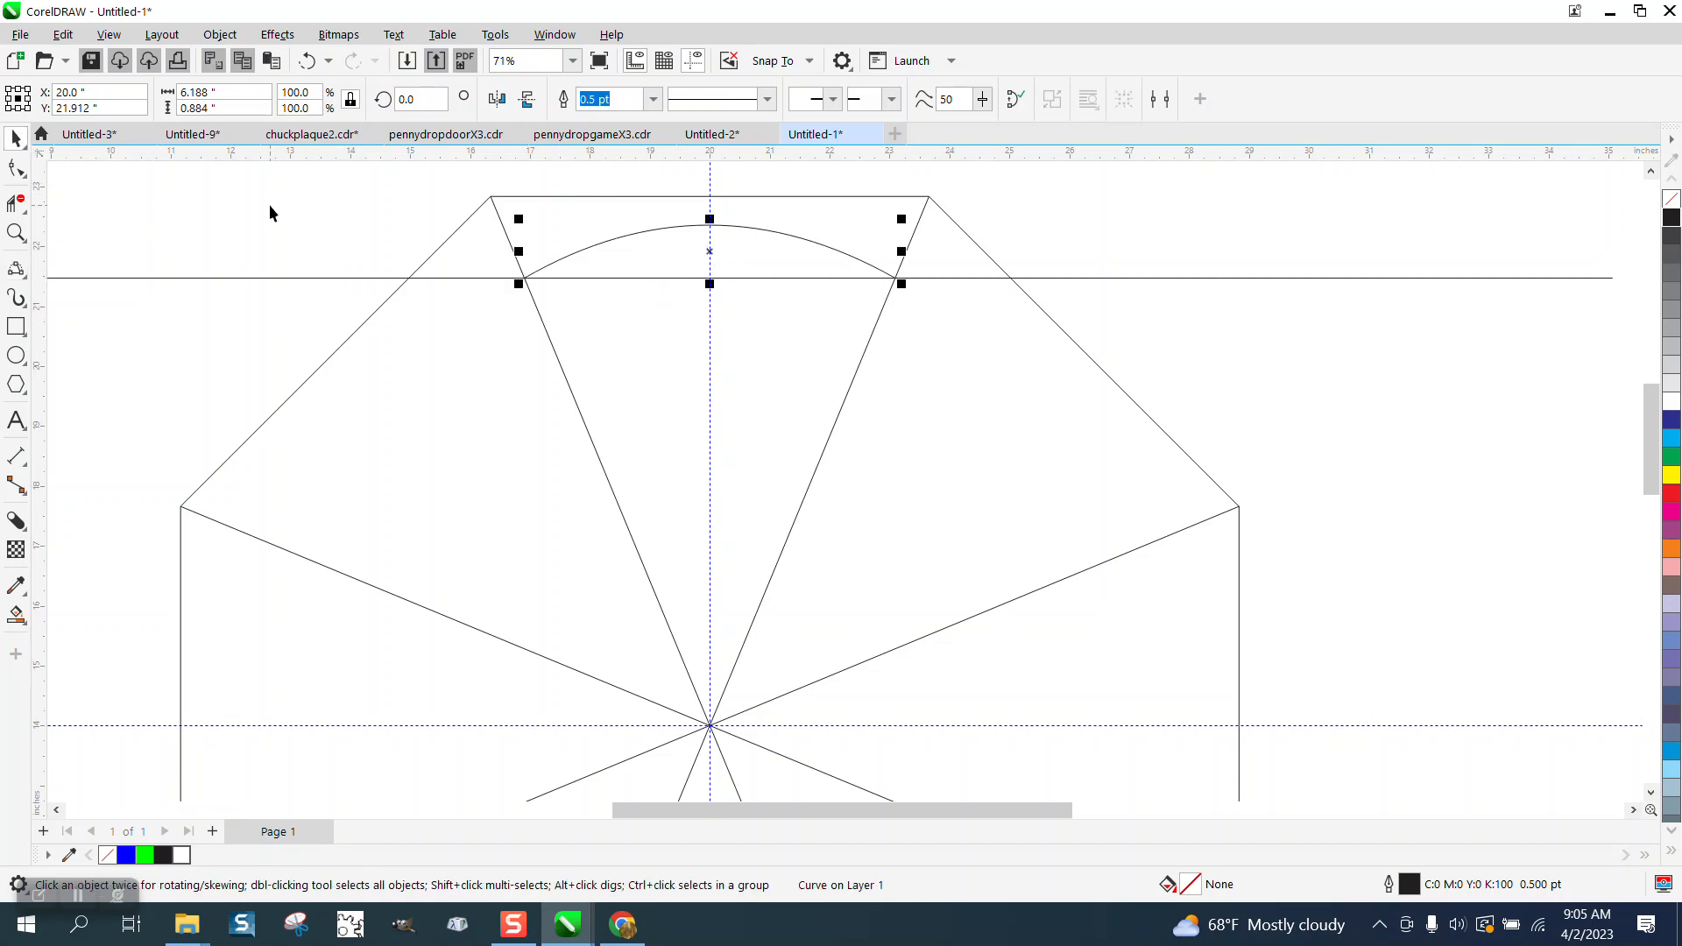
Curl the top arc into a series of swirls with the Twirl tool.
left_click(17, 168)
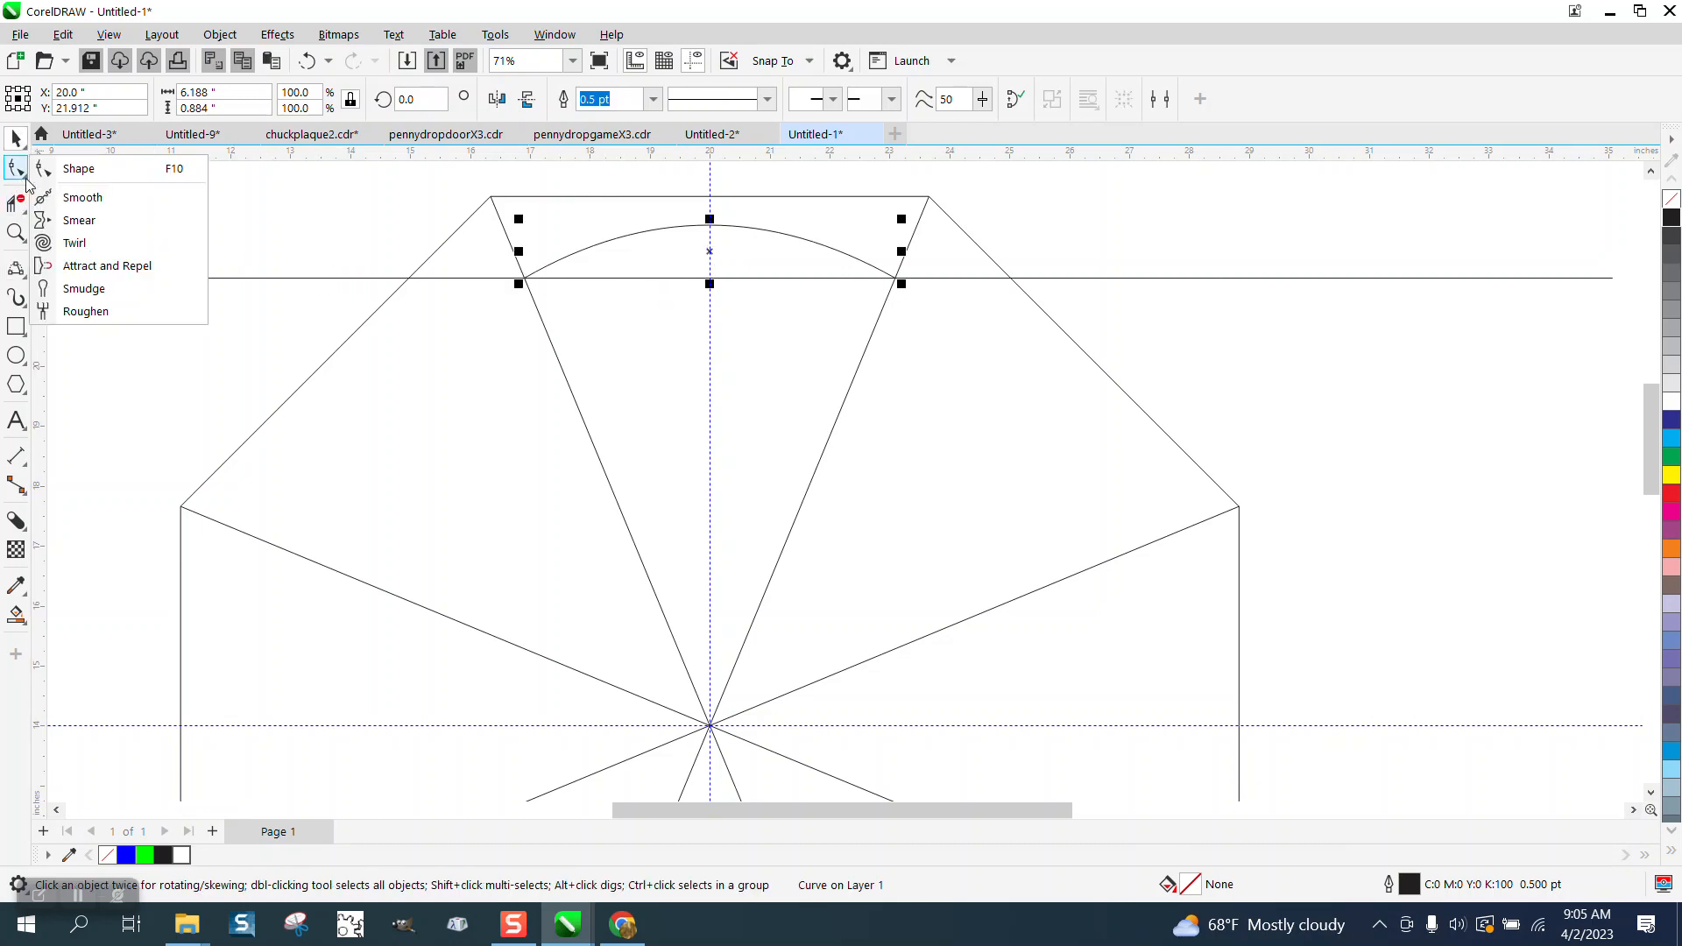
left_click(74, 243)
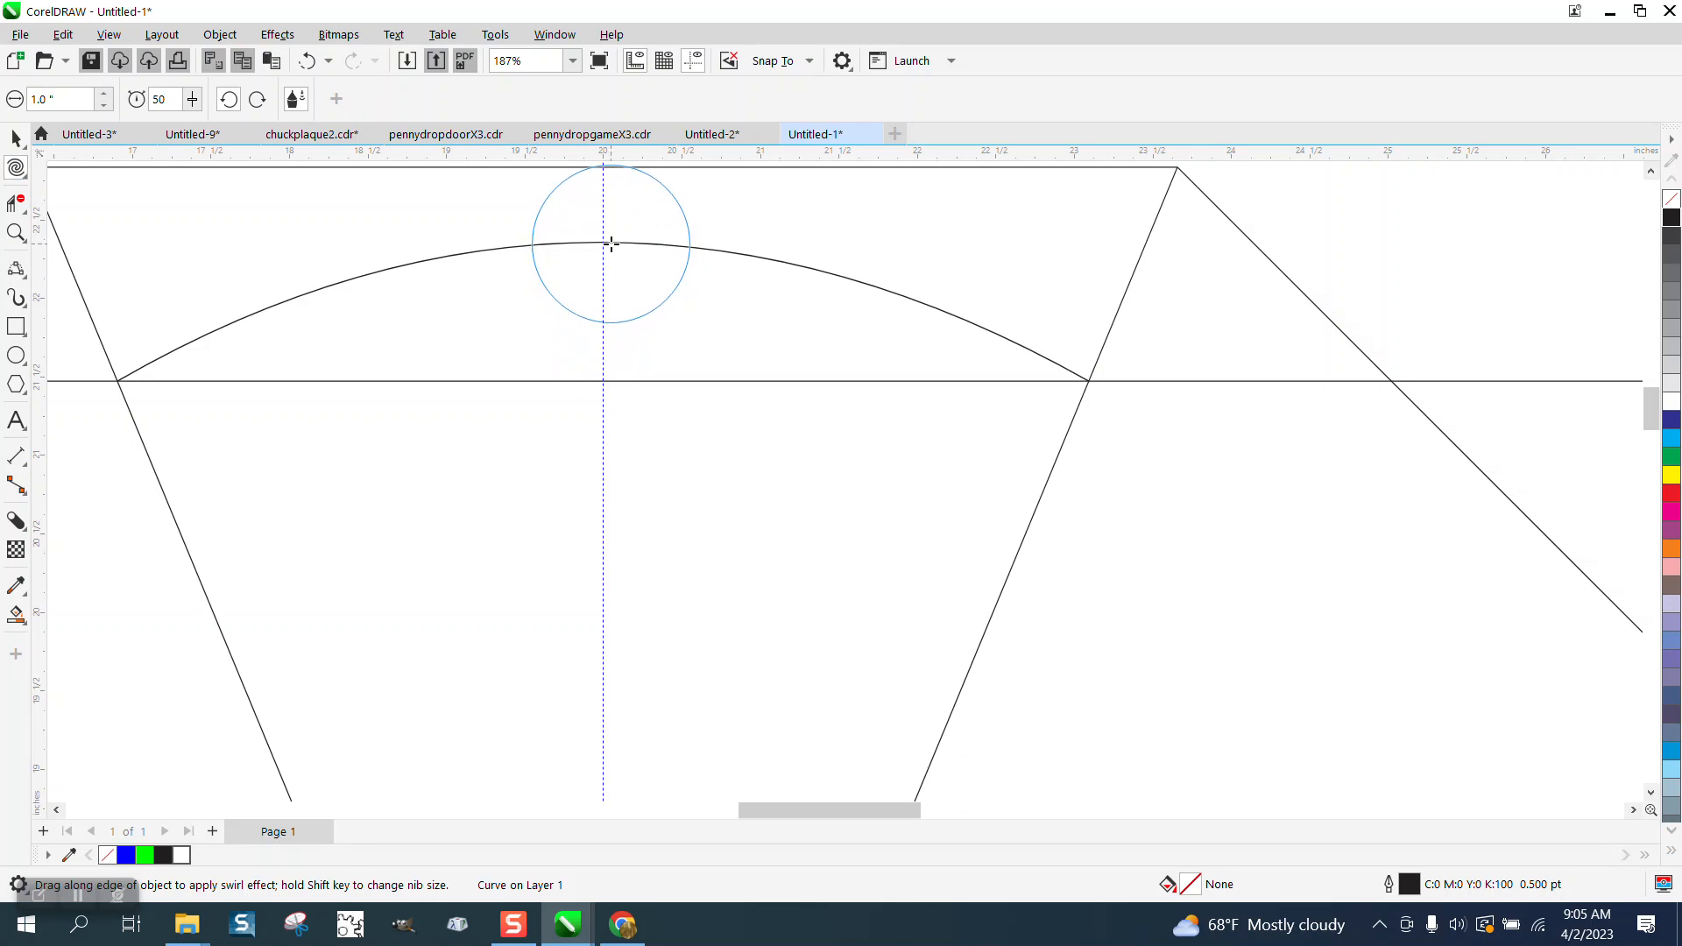
left_click_drag(612, 242, 386, 338)
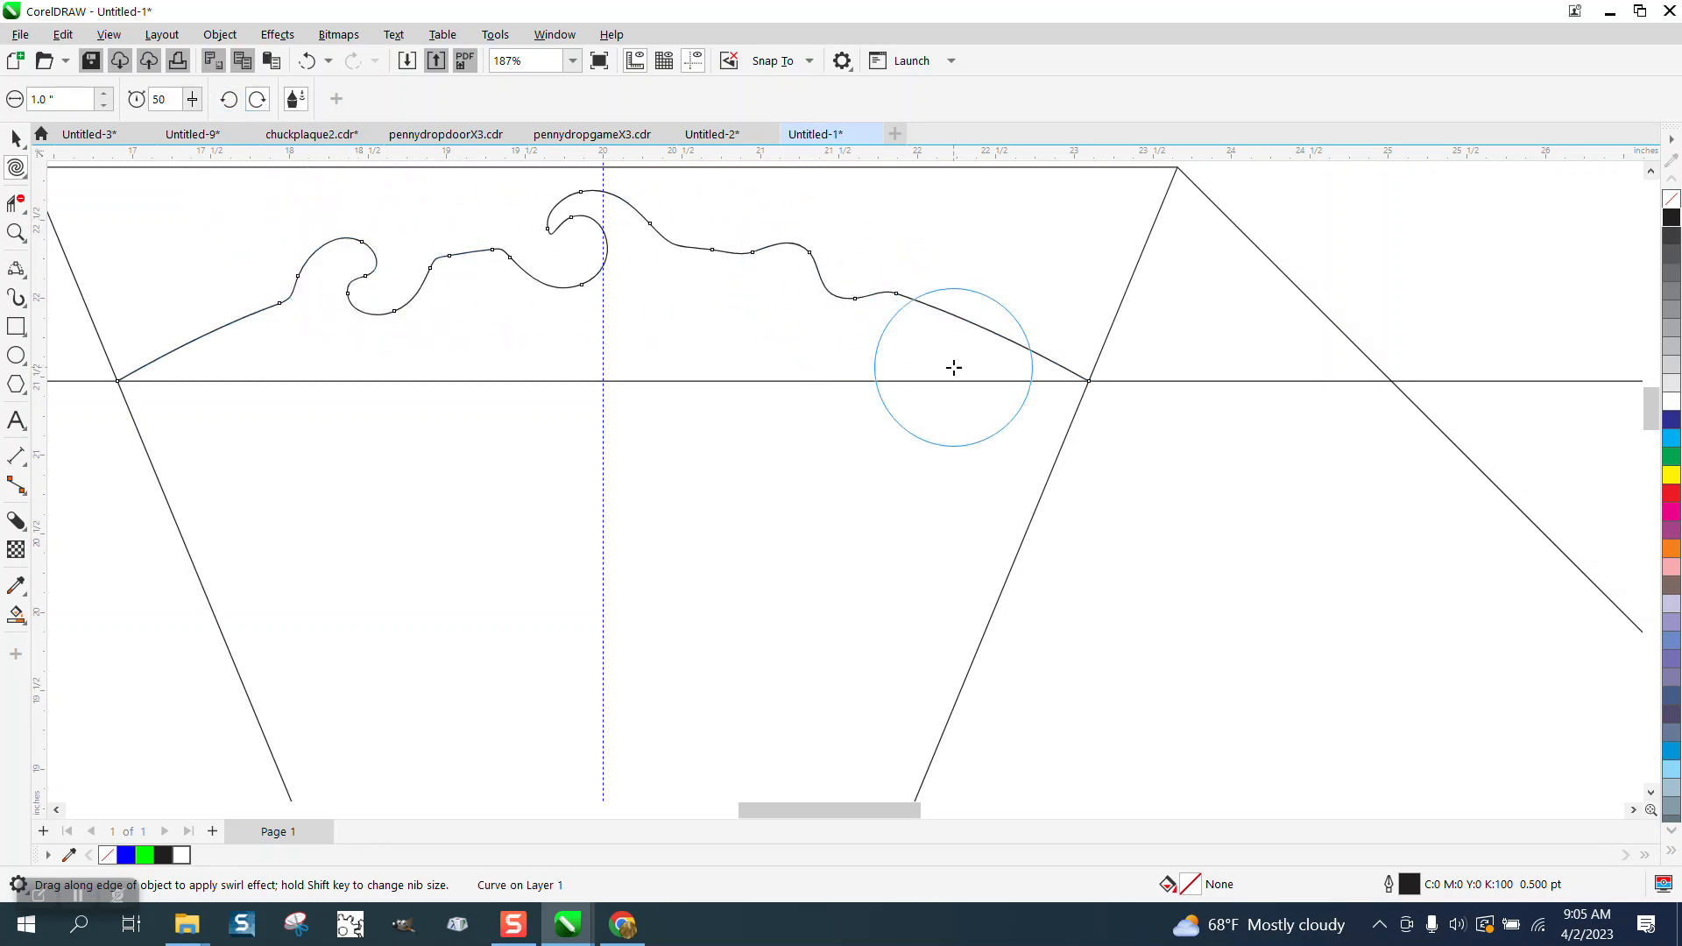
left_click(16, 138)
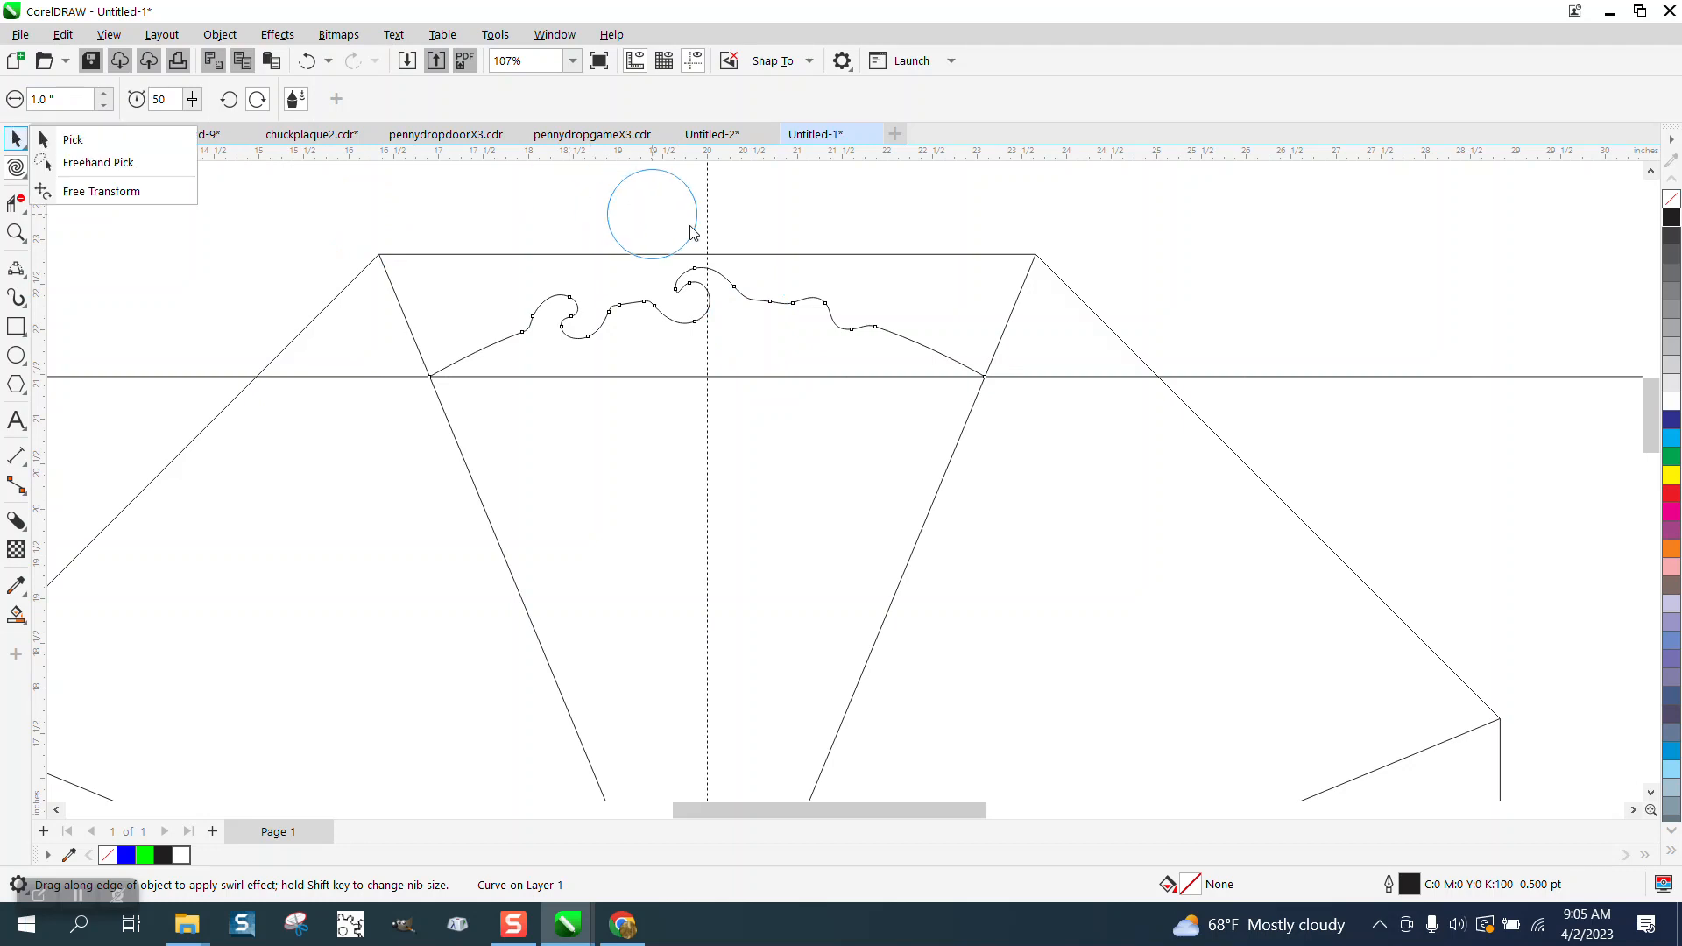
Give the swirled arc a 4 pt outline and convert that outline to an object.
left_click(72, 139)
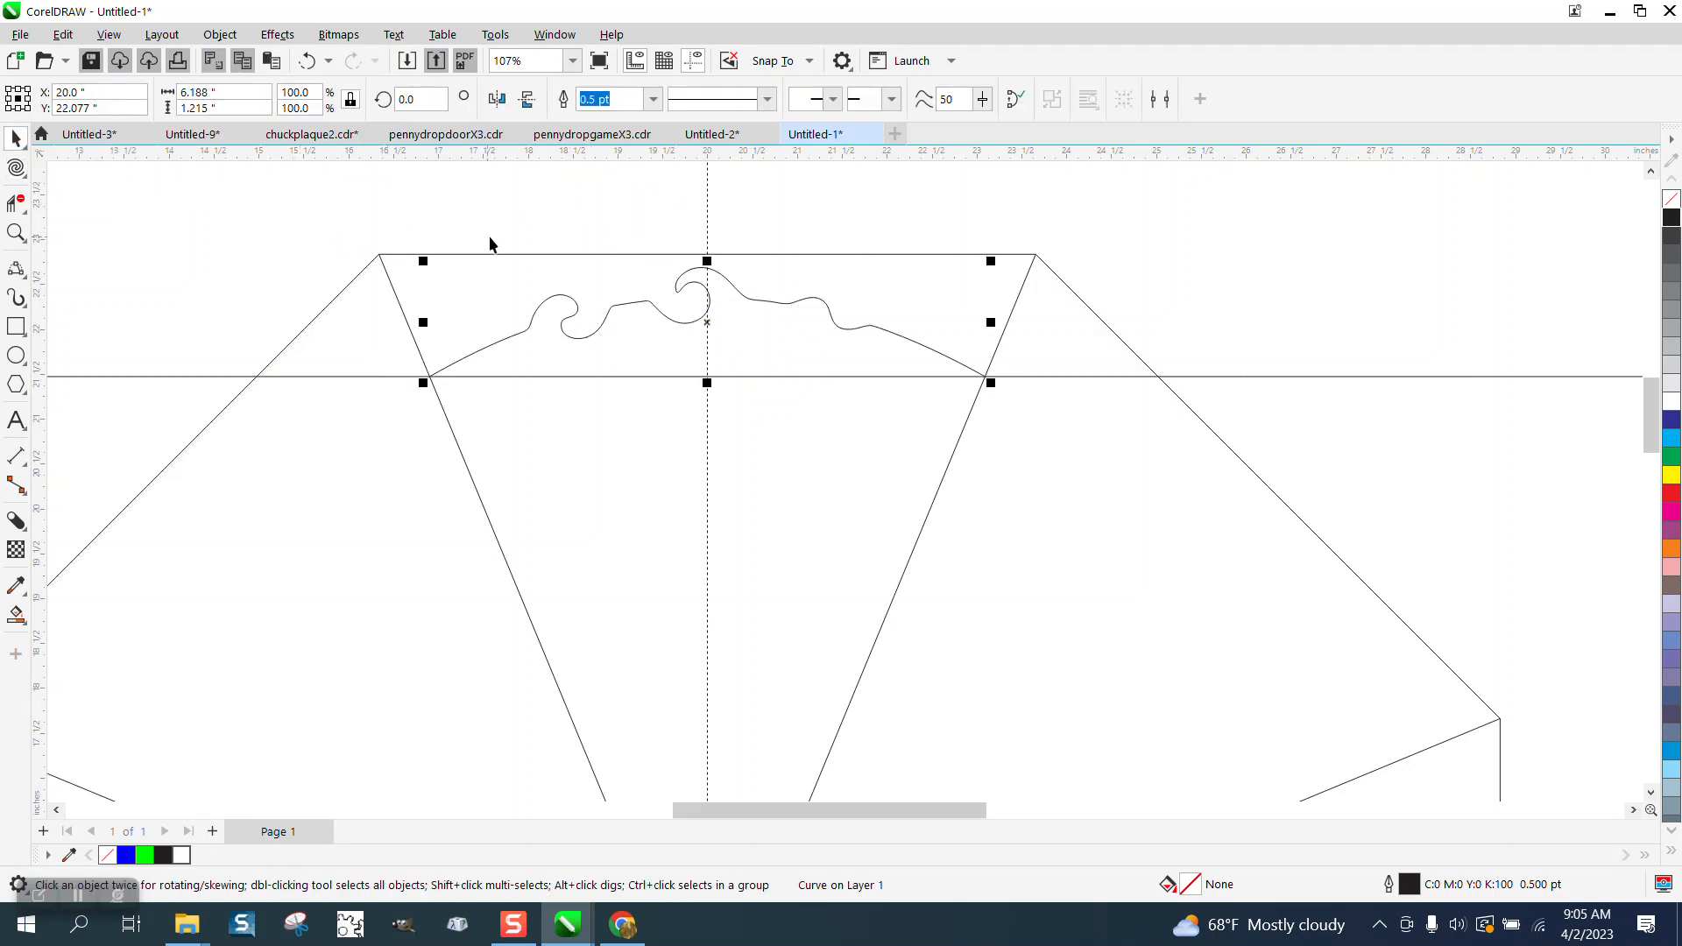
left_click(651, 99)
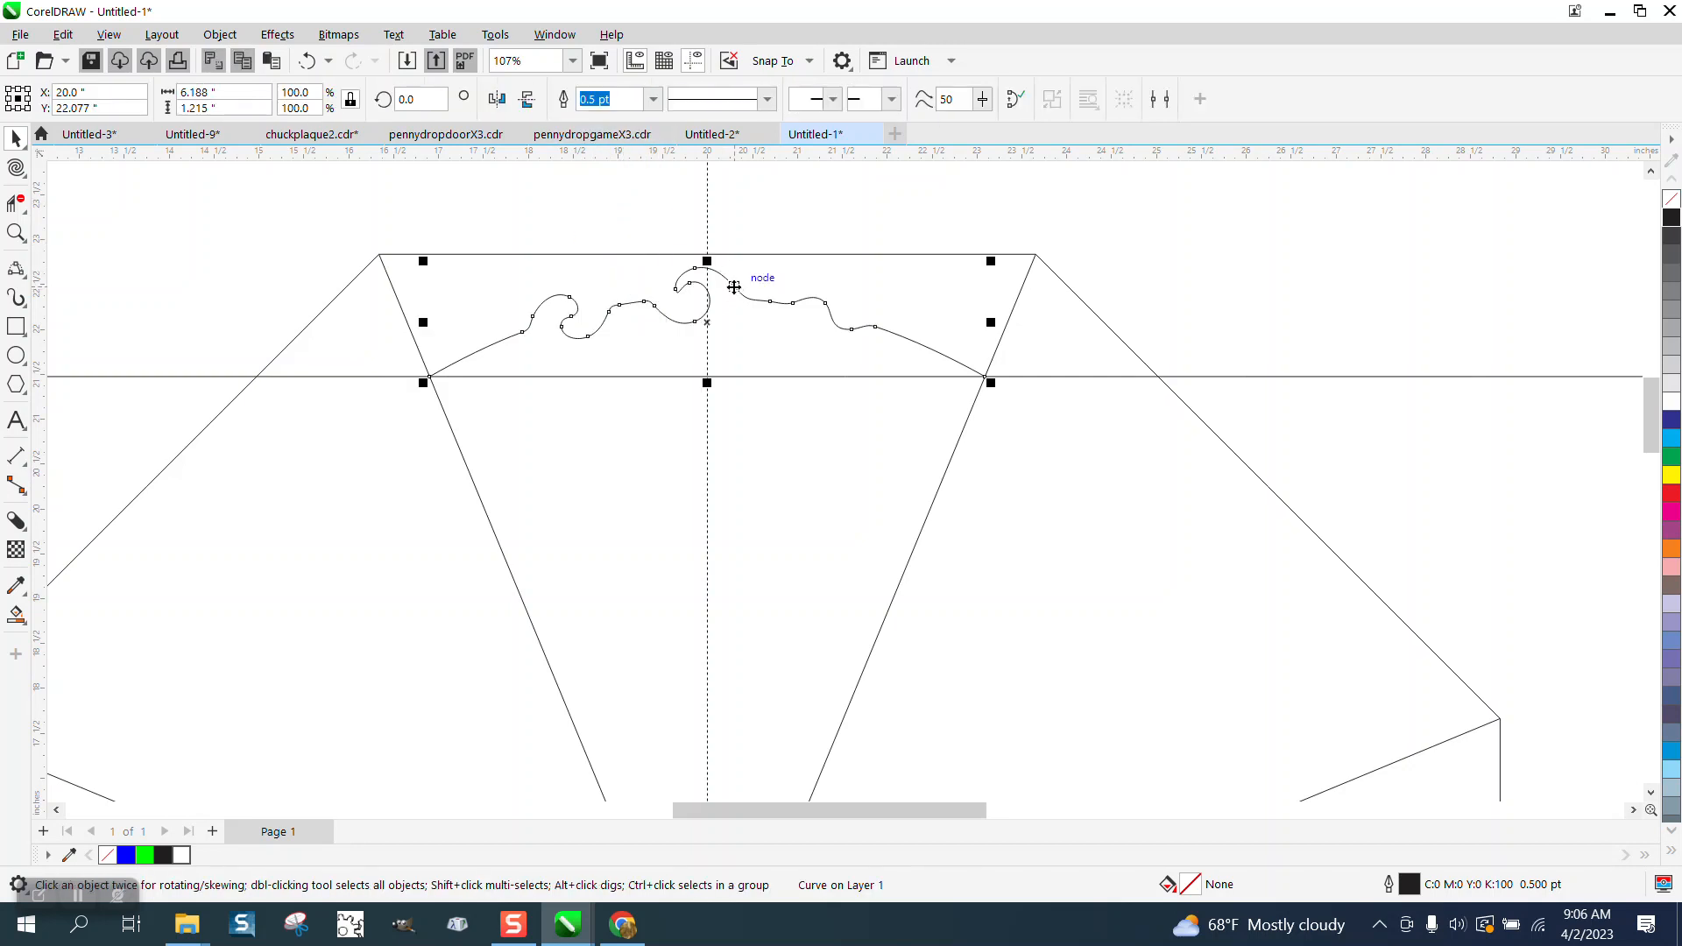
left_click(652, 98)
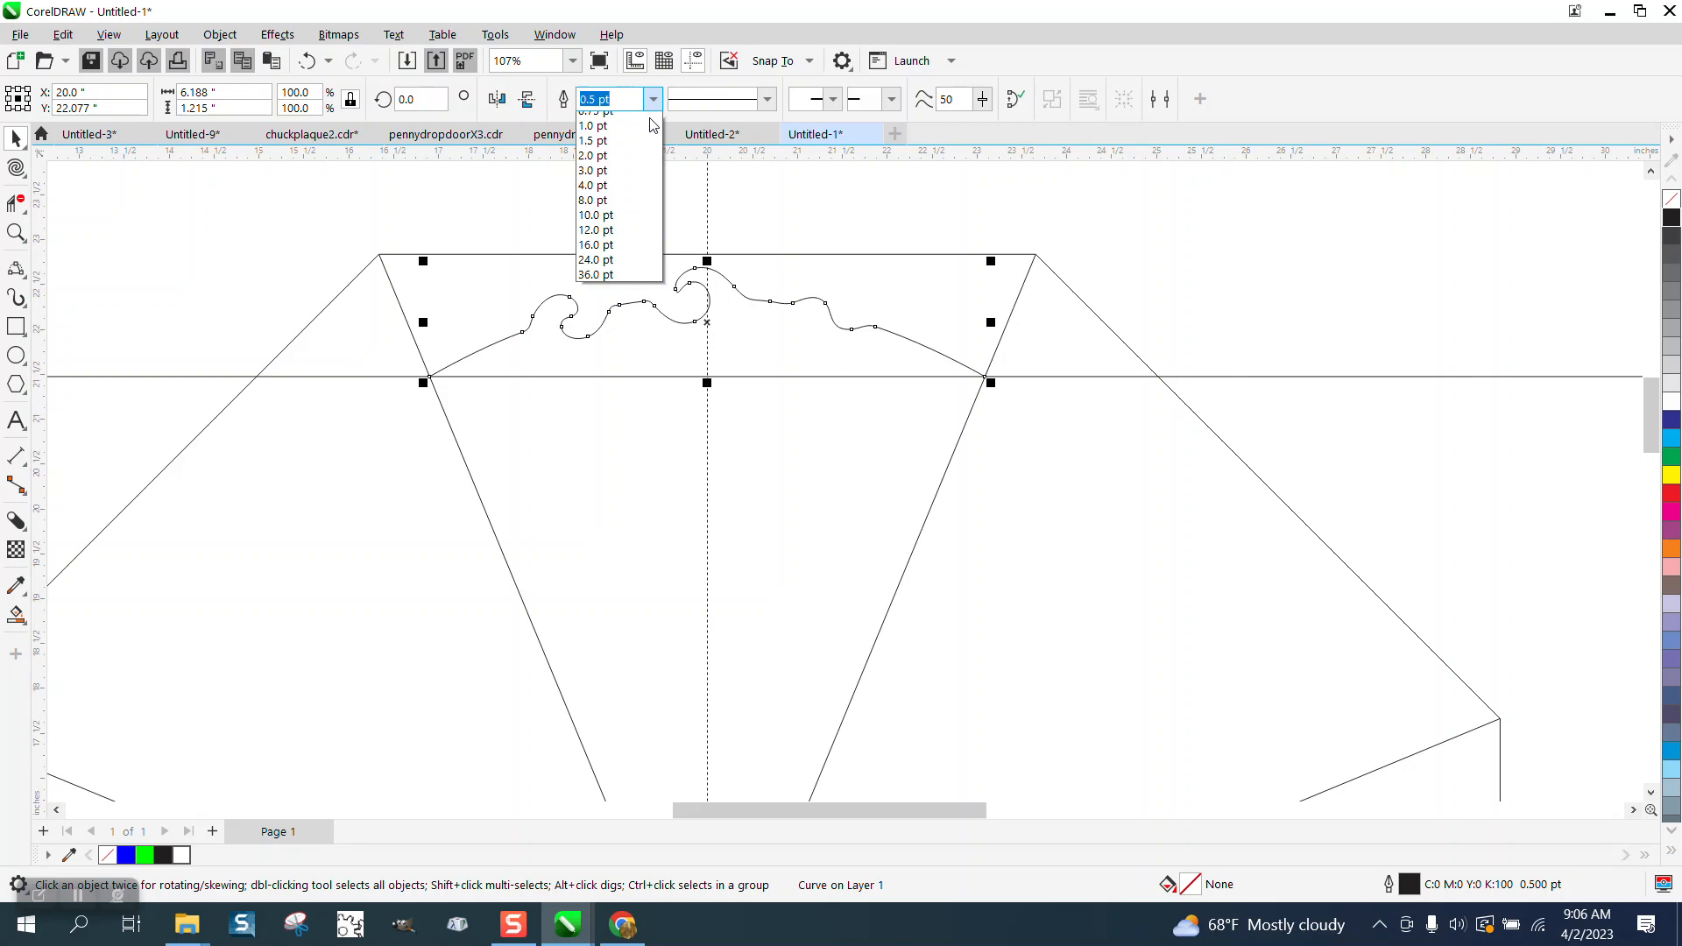
left_click(592, 200)
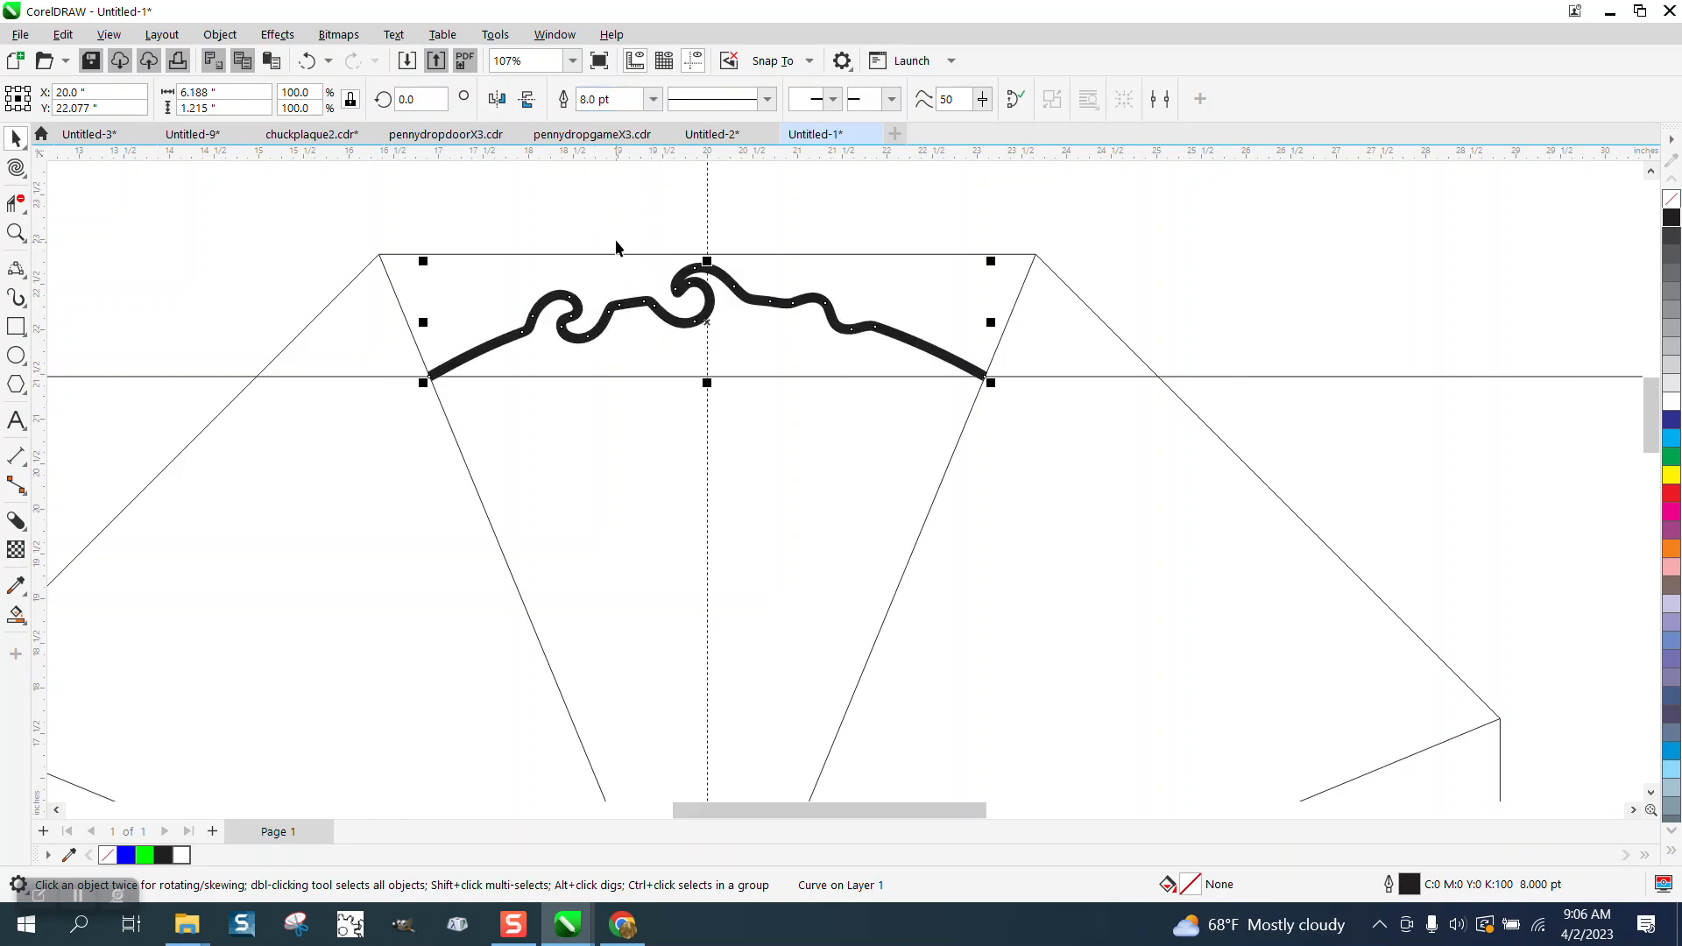
left_click(651, 99)
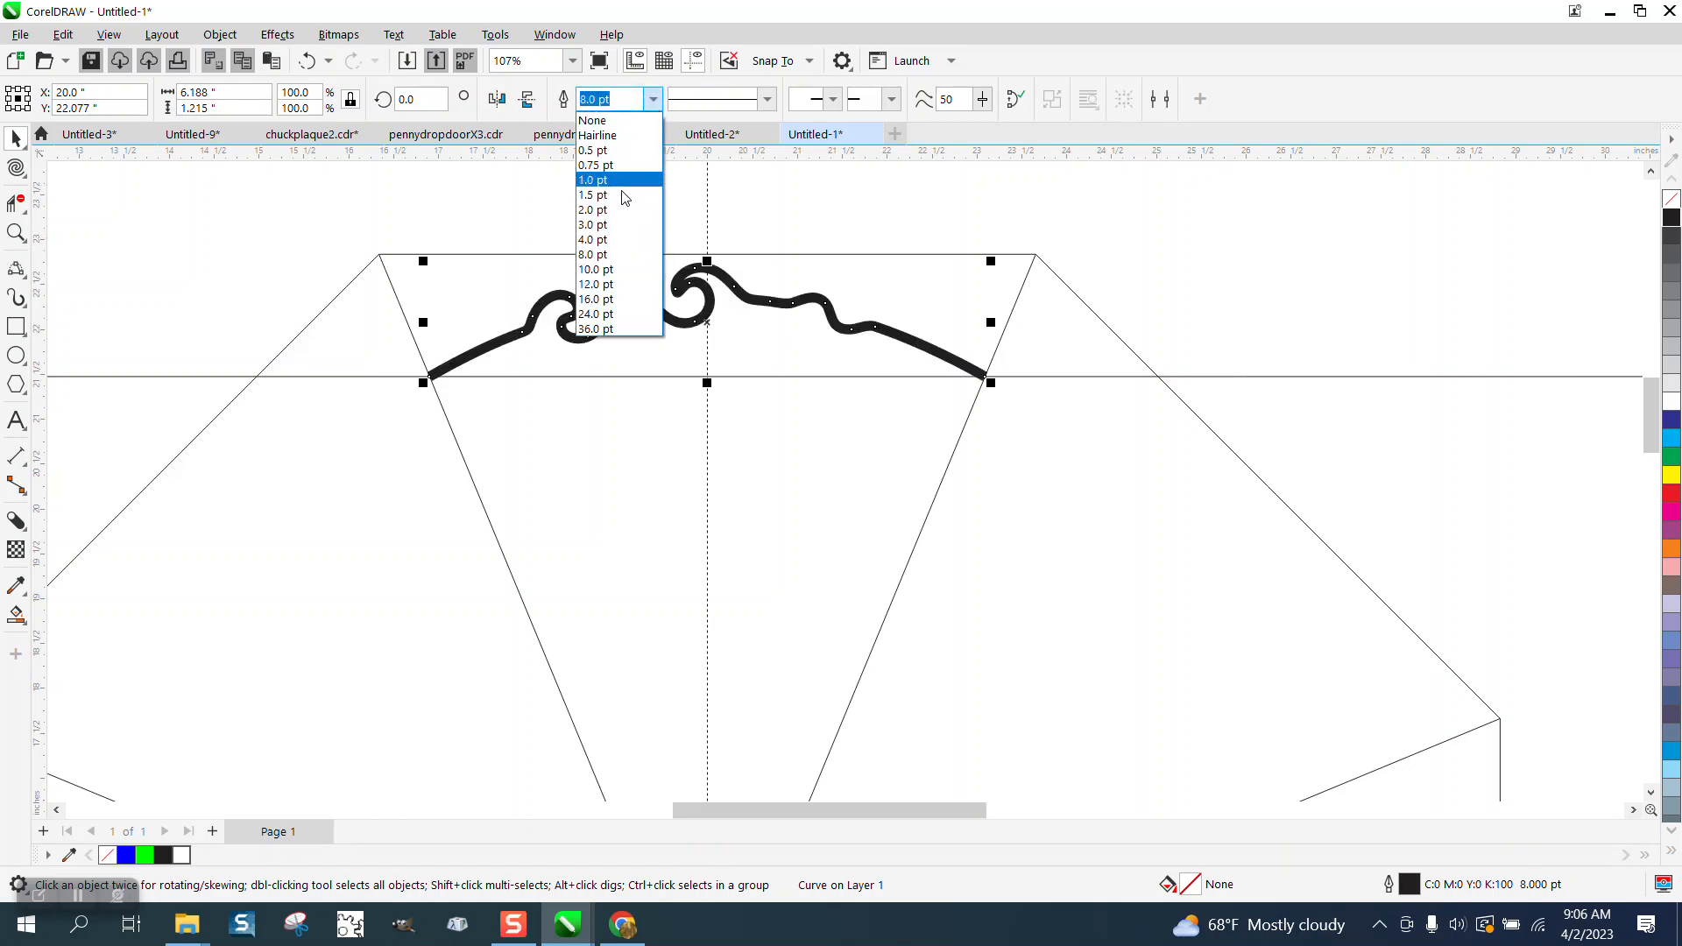
left_click(592, 239)
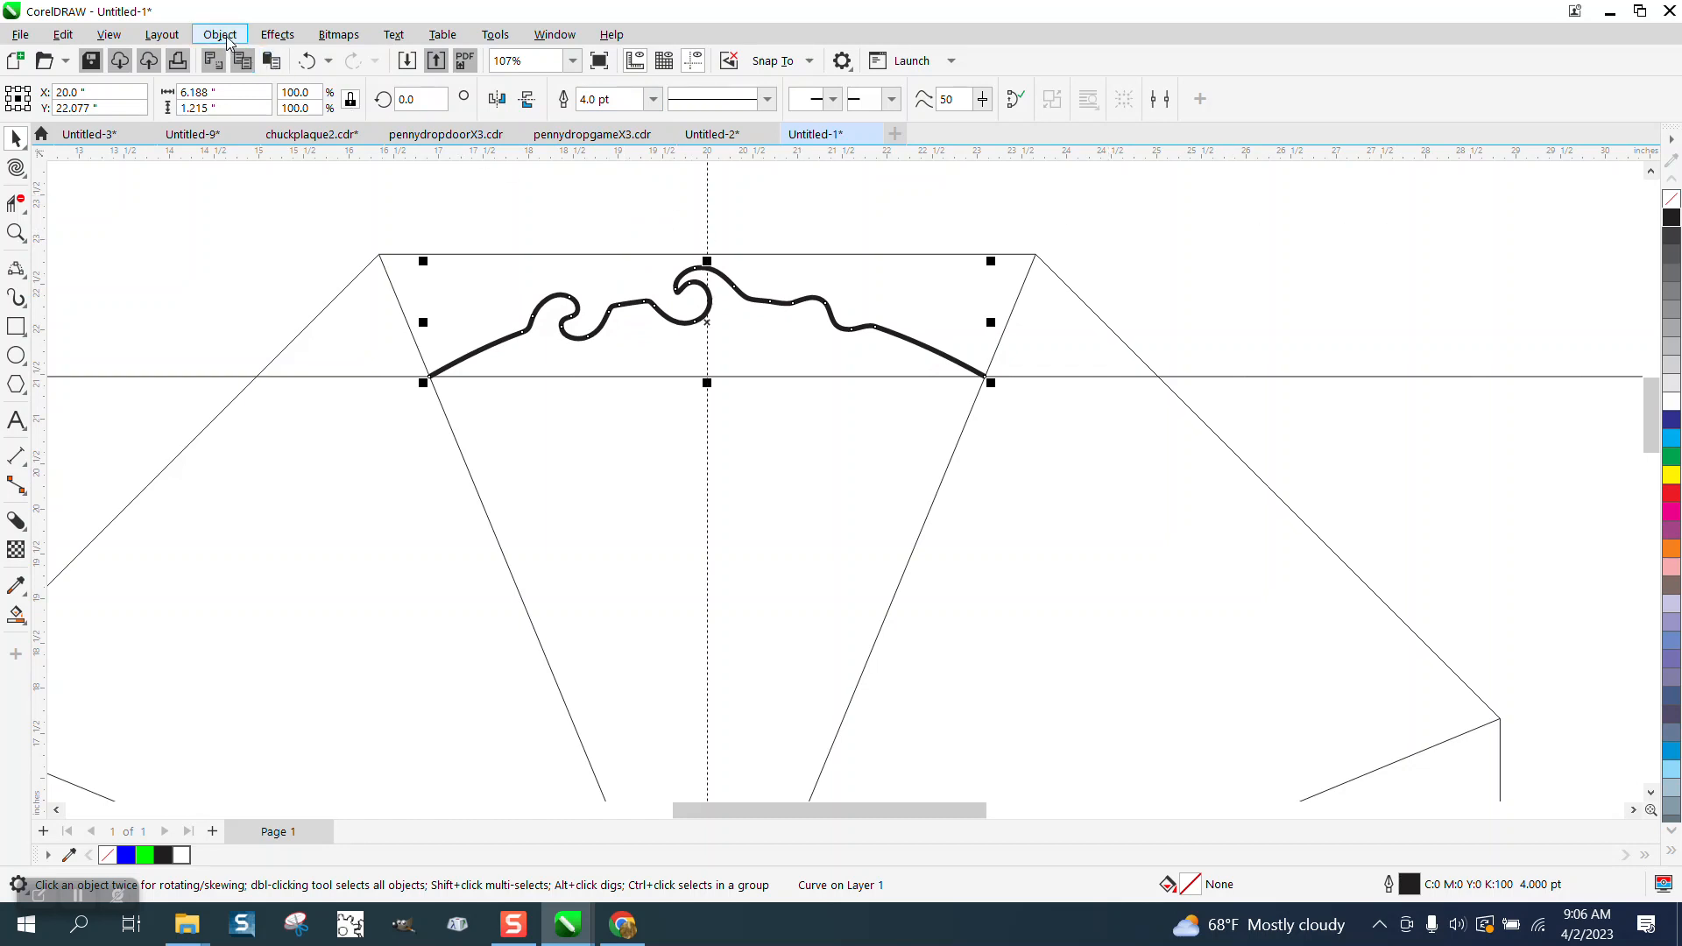
left_click(219, 34)
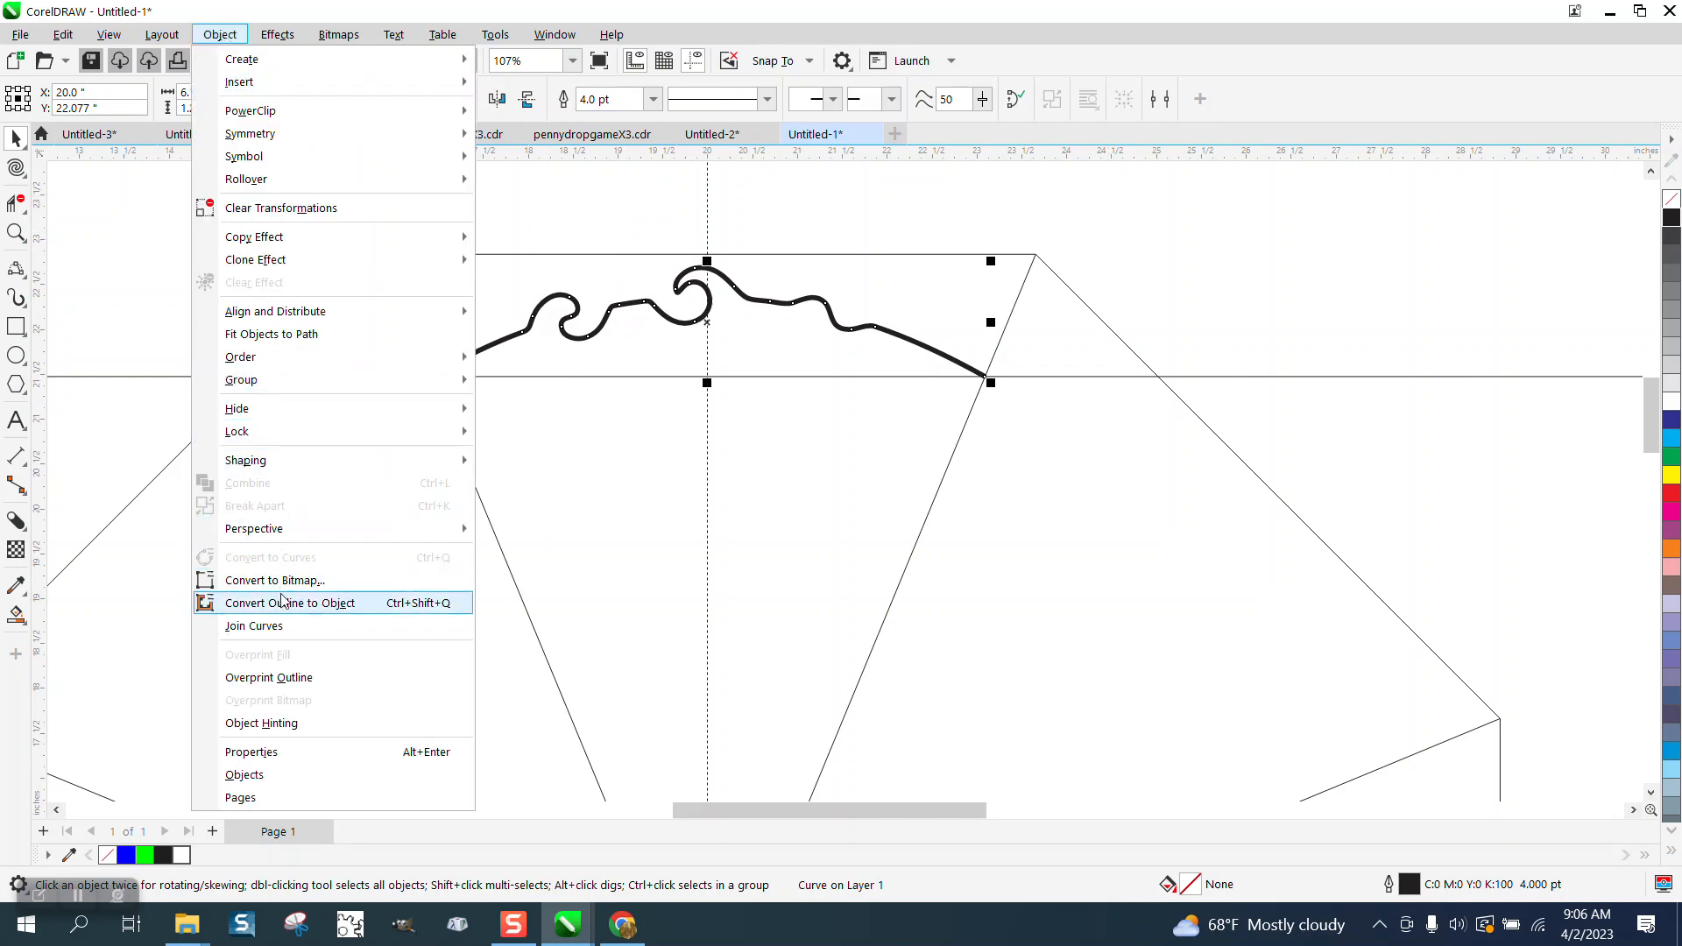
left_click(289, 602)
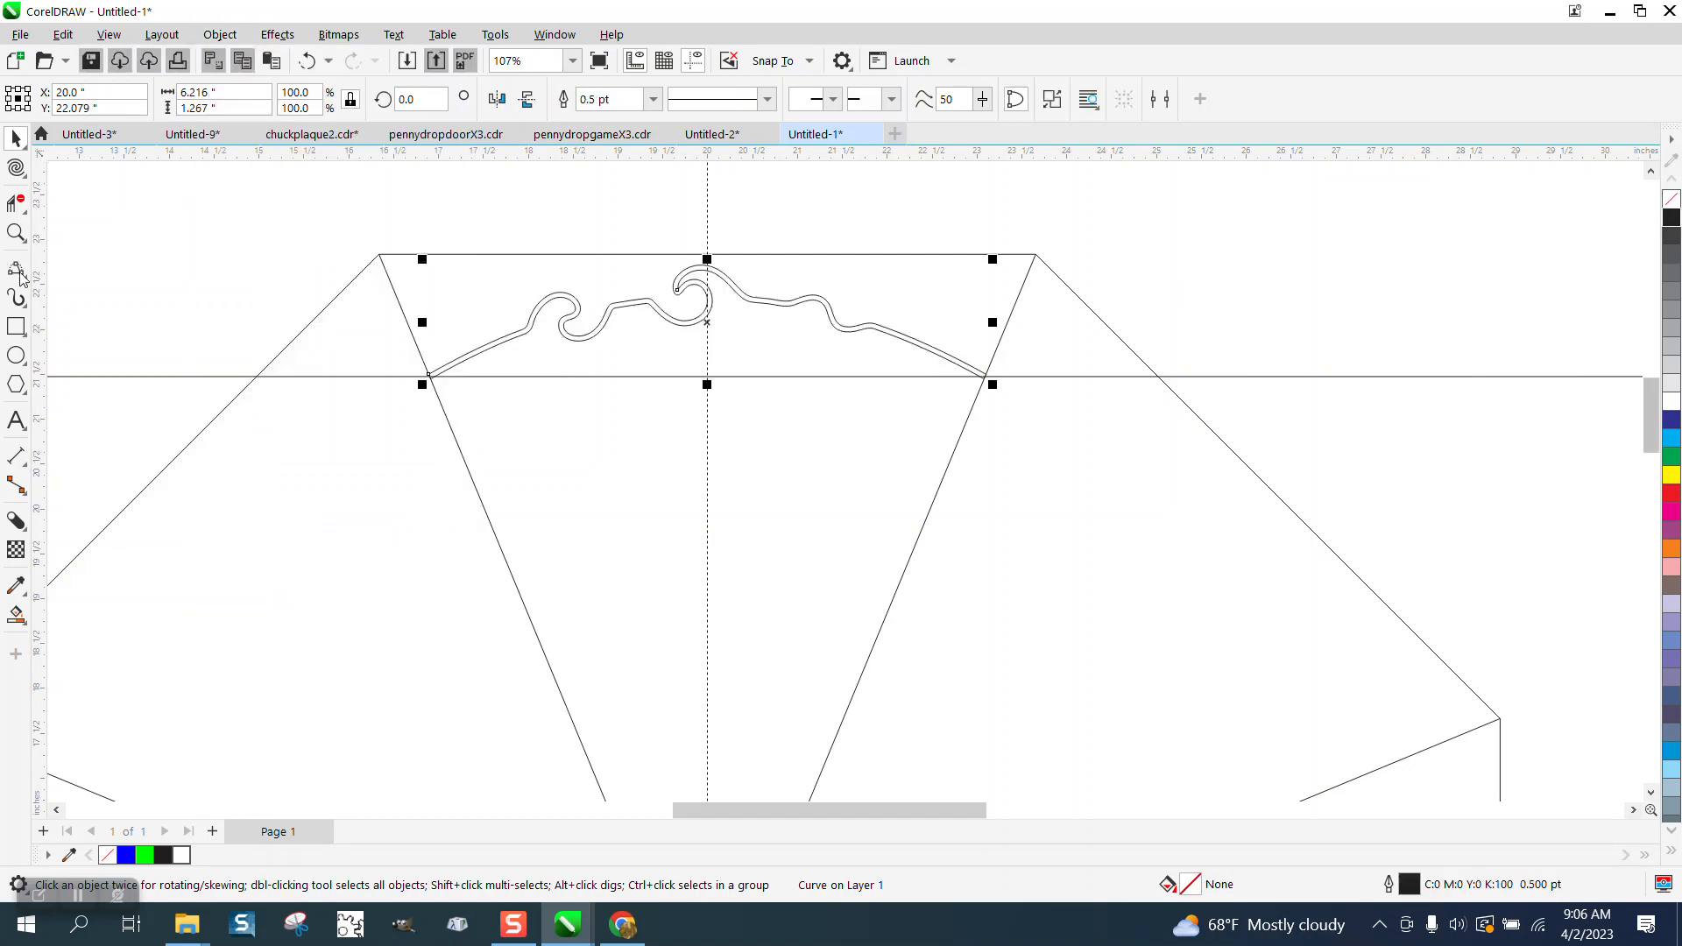
Zoom in to inspect the converted swirl shape, then back out to the whole design.
left_click(16, 234)
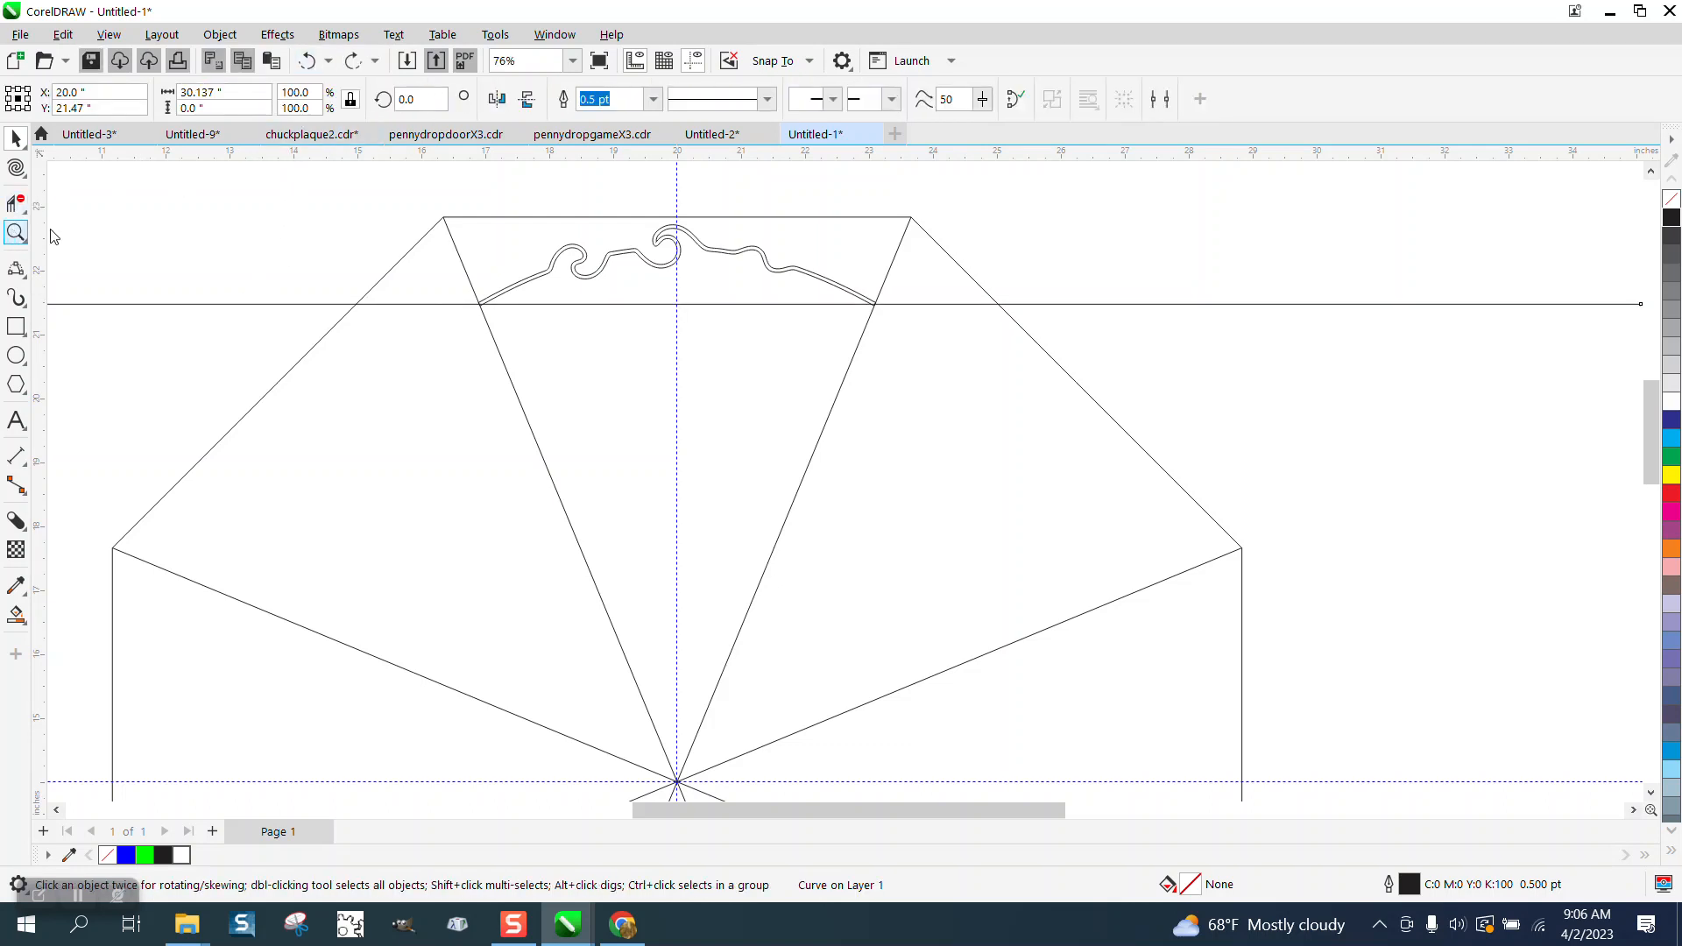
left_click(16, 233)
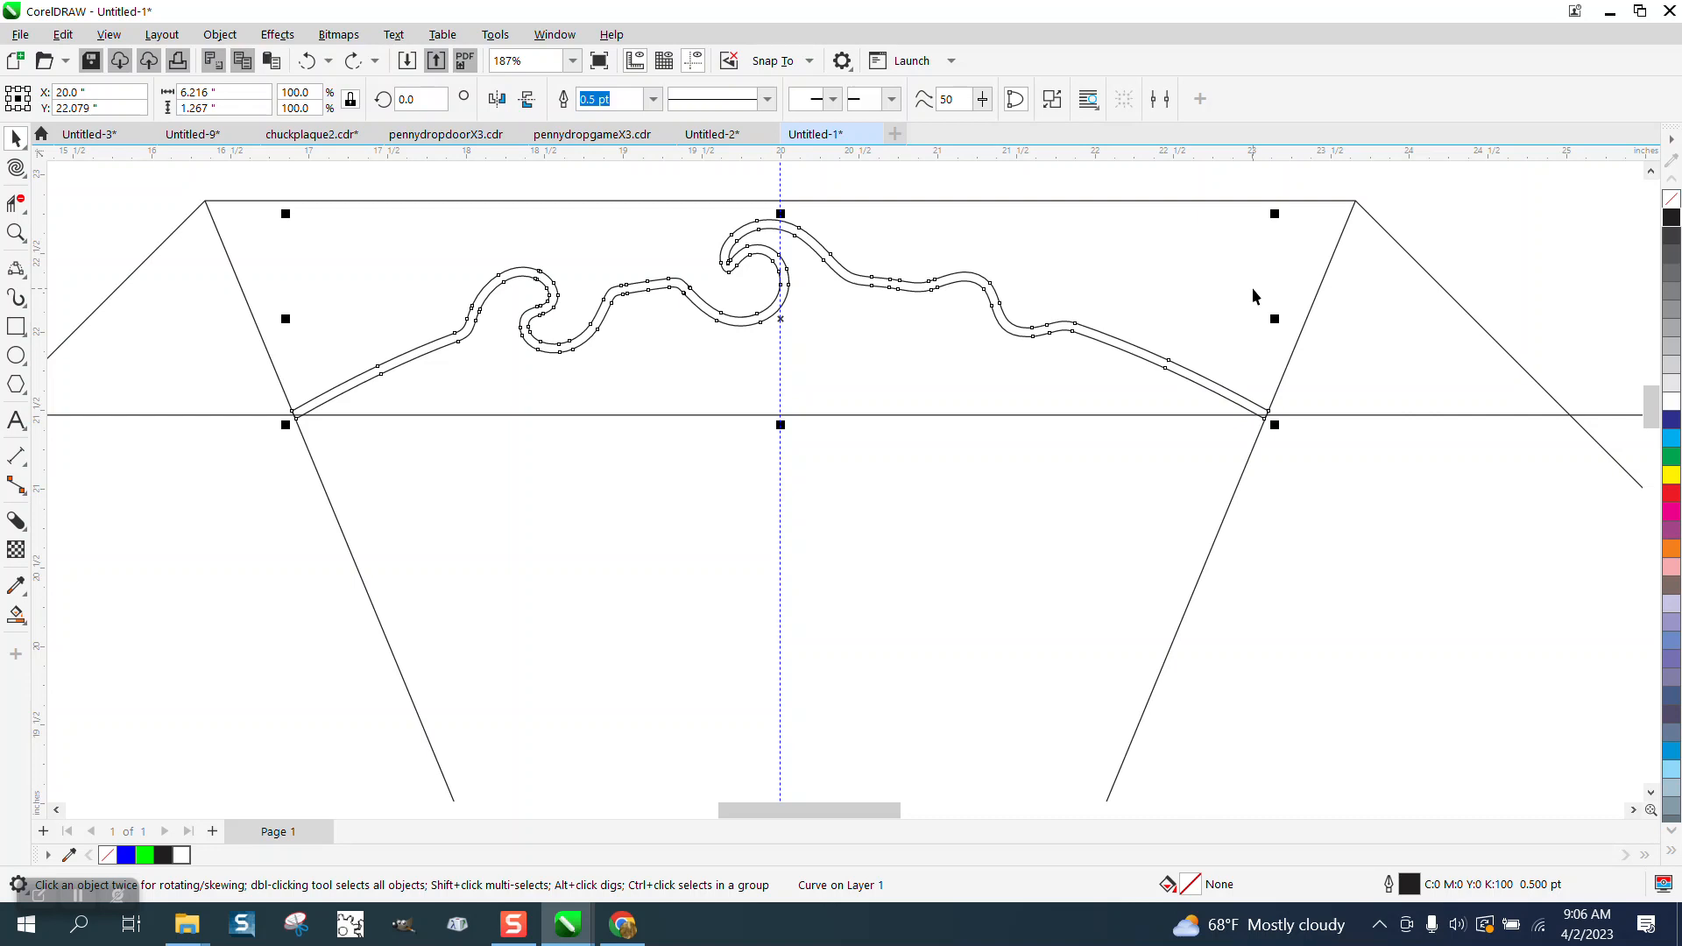
mouse_move(1276, 322)
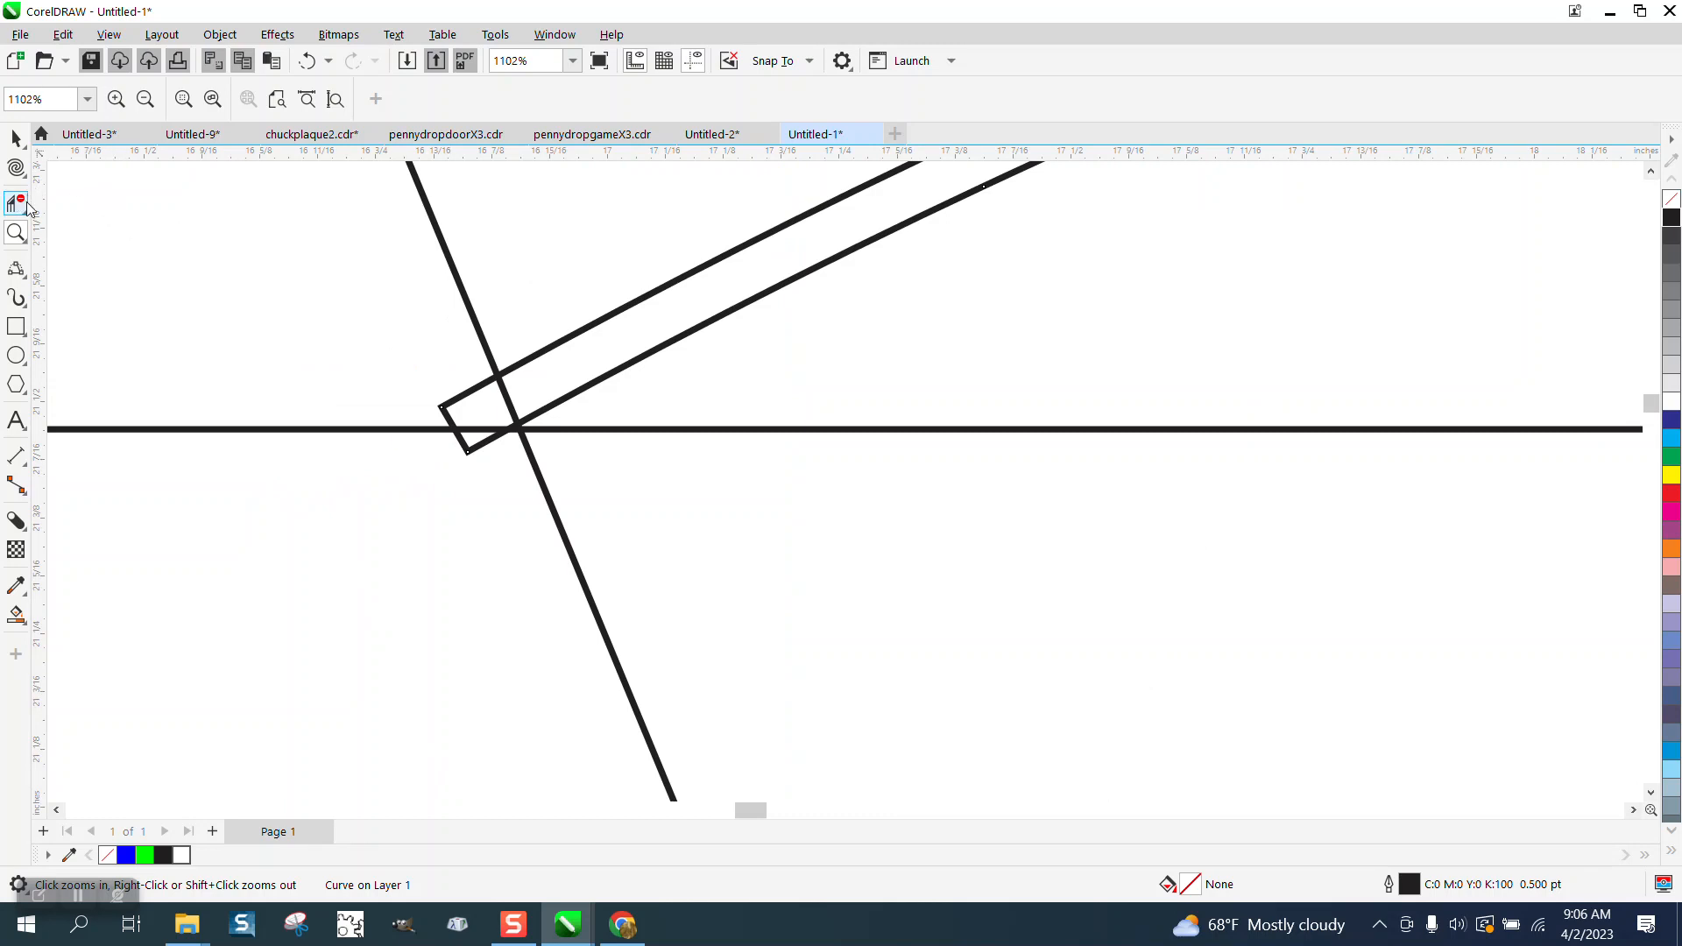
left_click(18, 201)
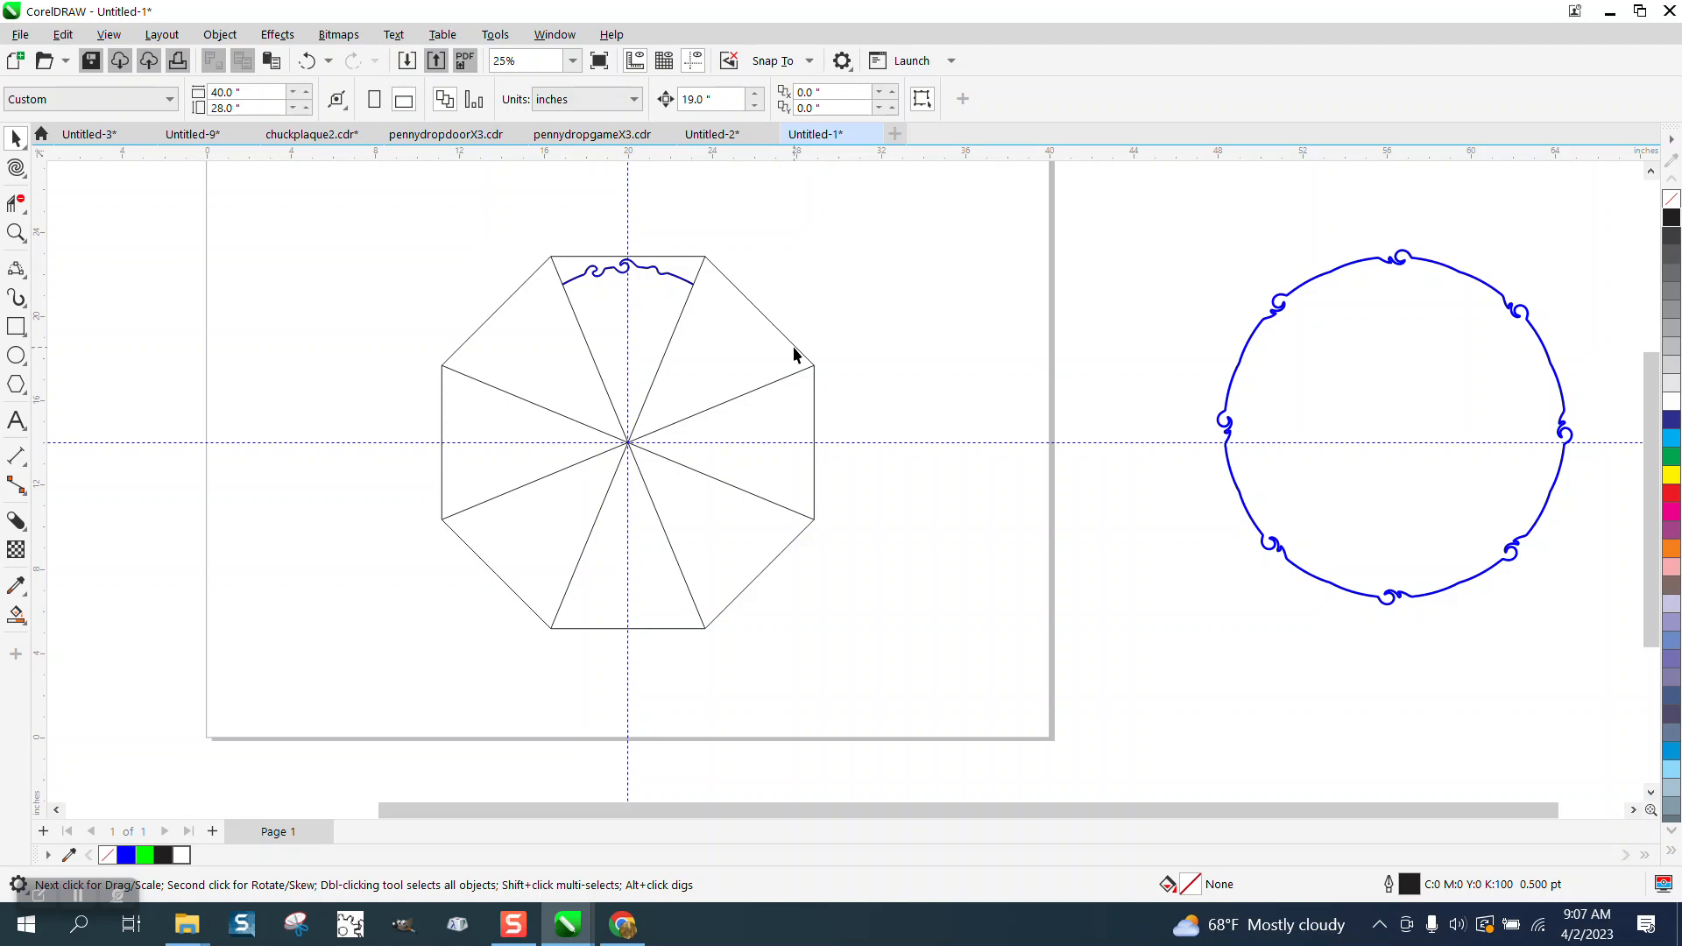
Move the octagon group aside and put the blue swirl arc into rotation mode.
left_click(627, 439)
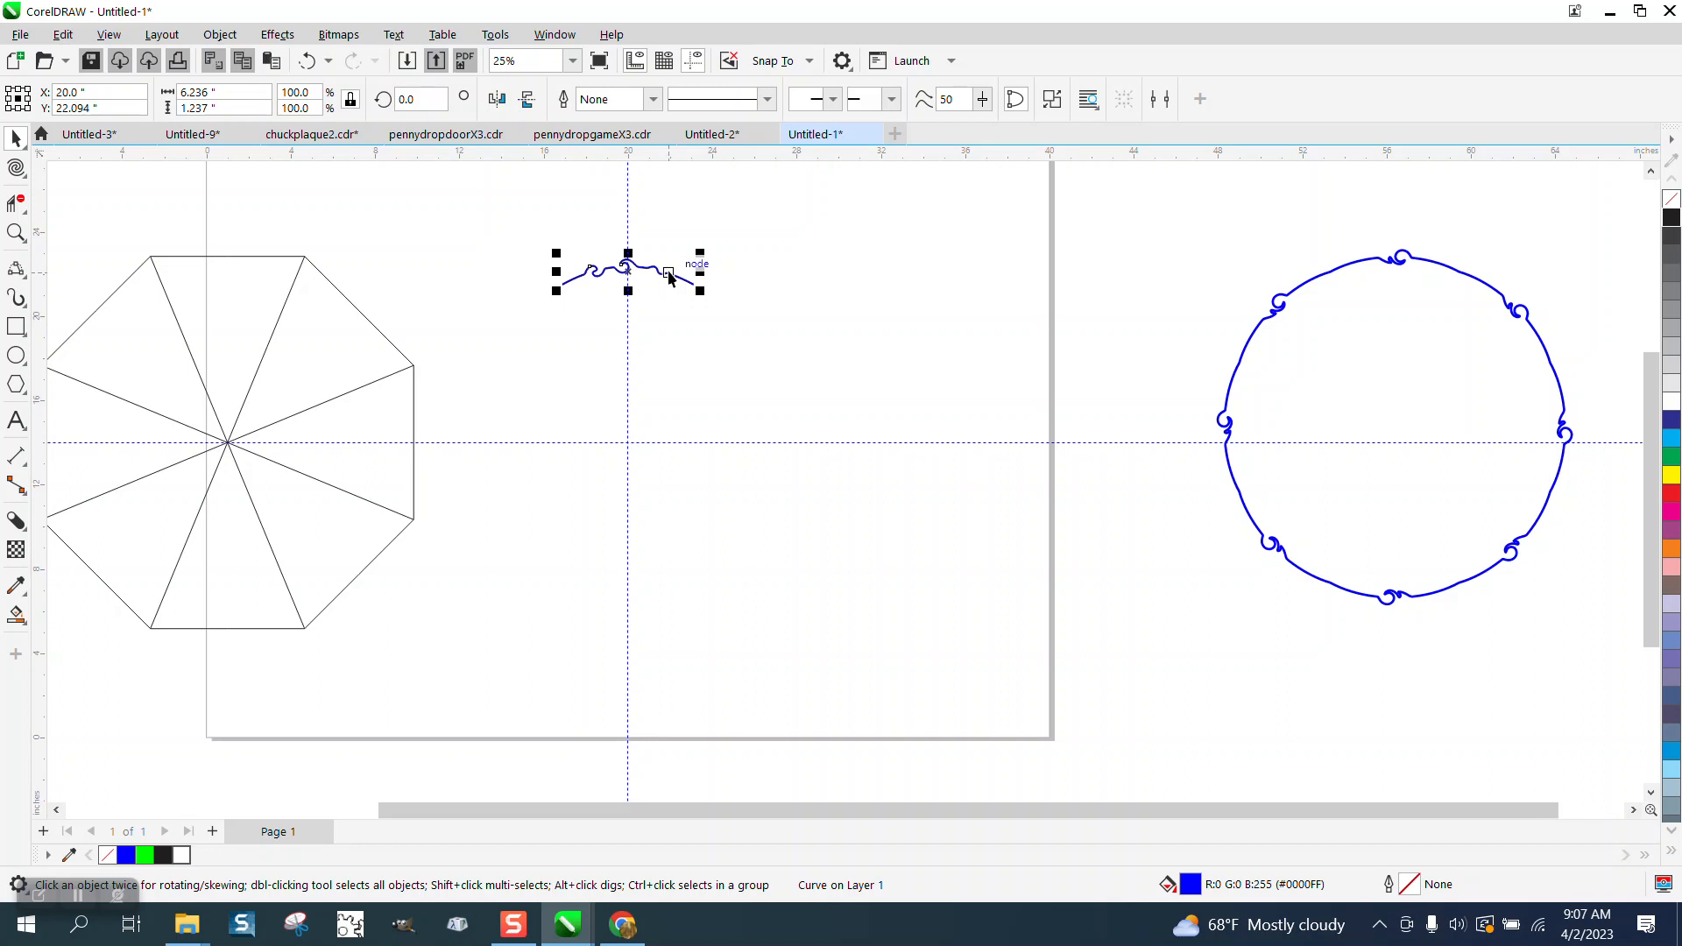
left_click(308, 60)
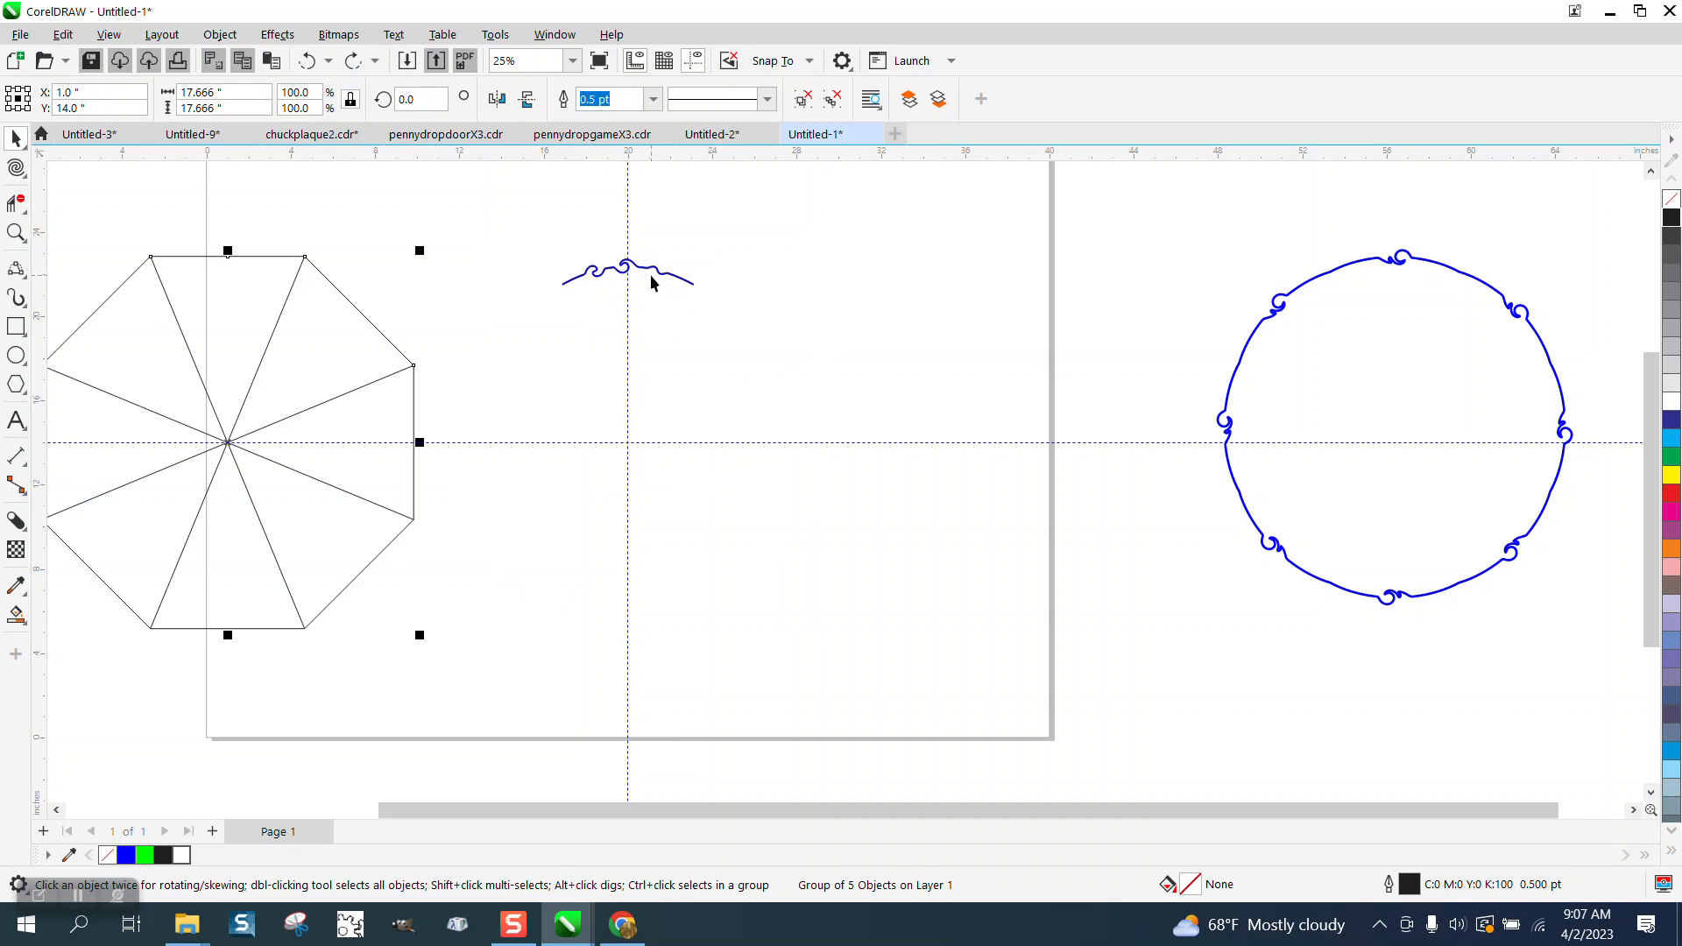
left_click(627, 273)
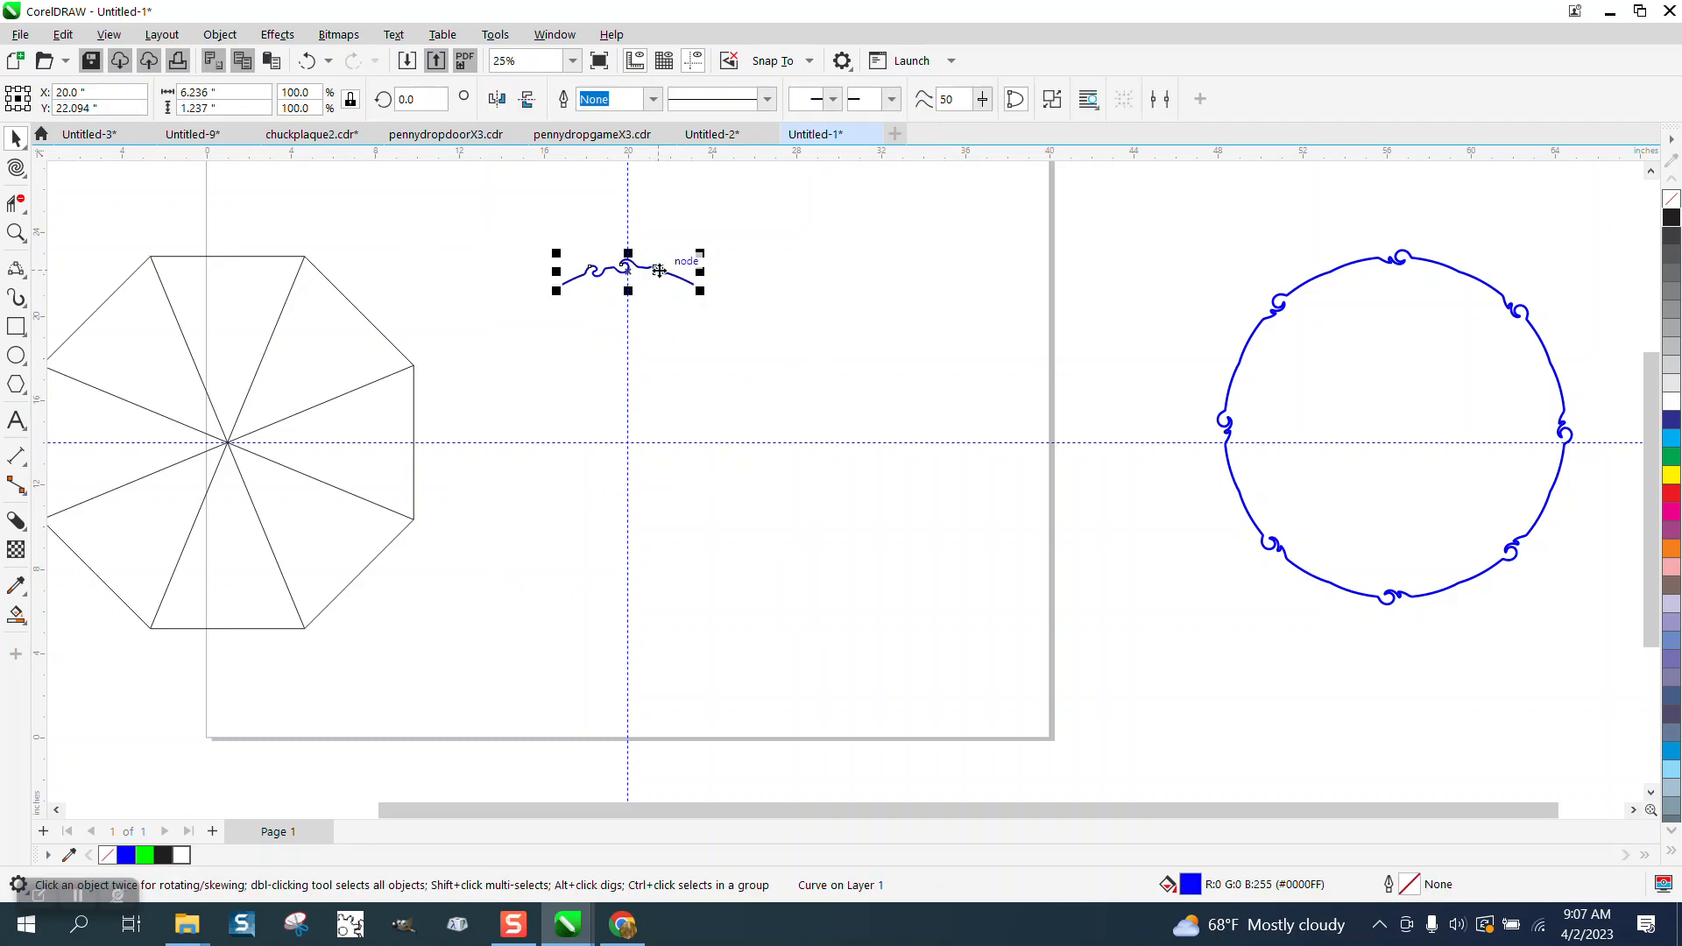
left_click(627, 270)
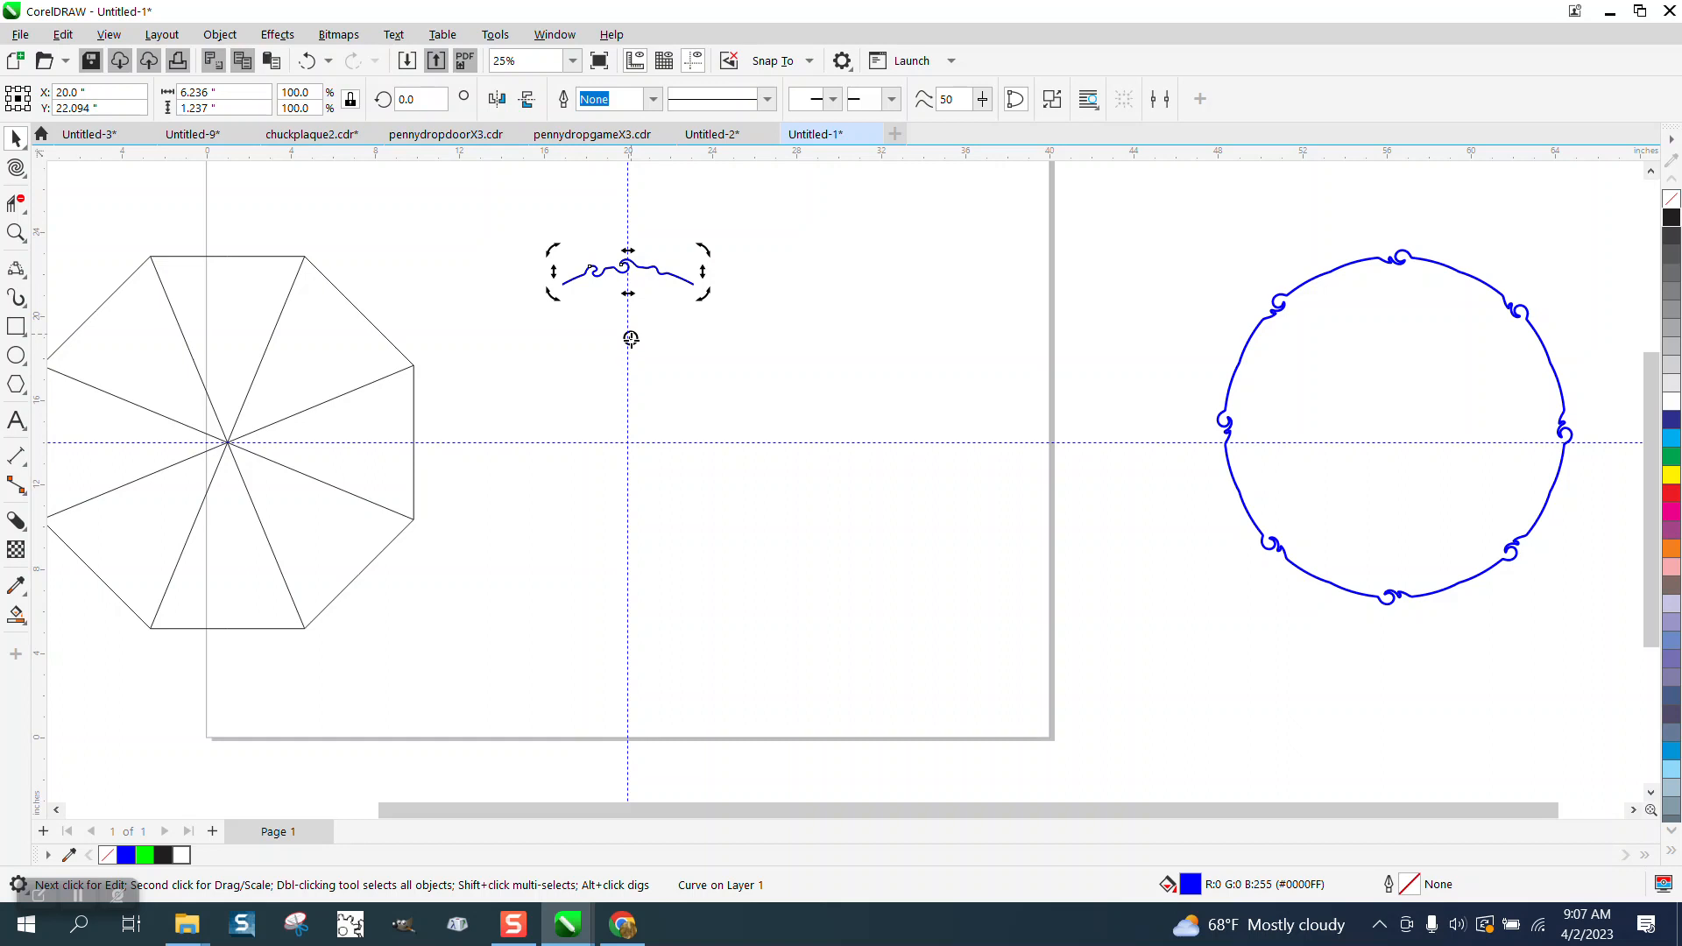
mouse_move(630, 445)
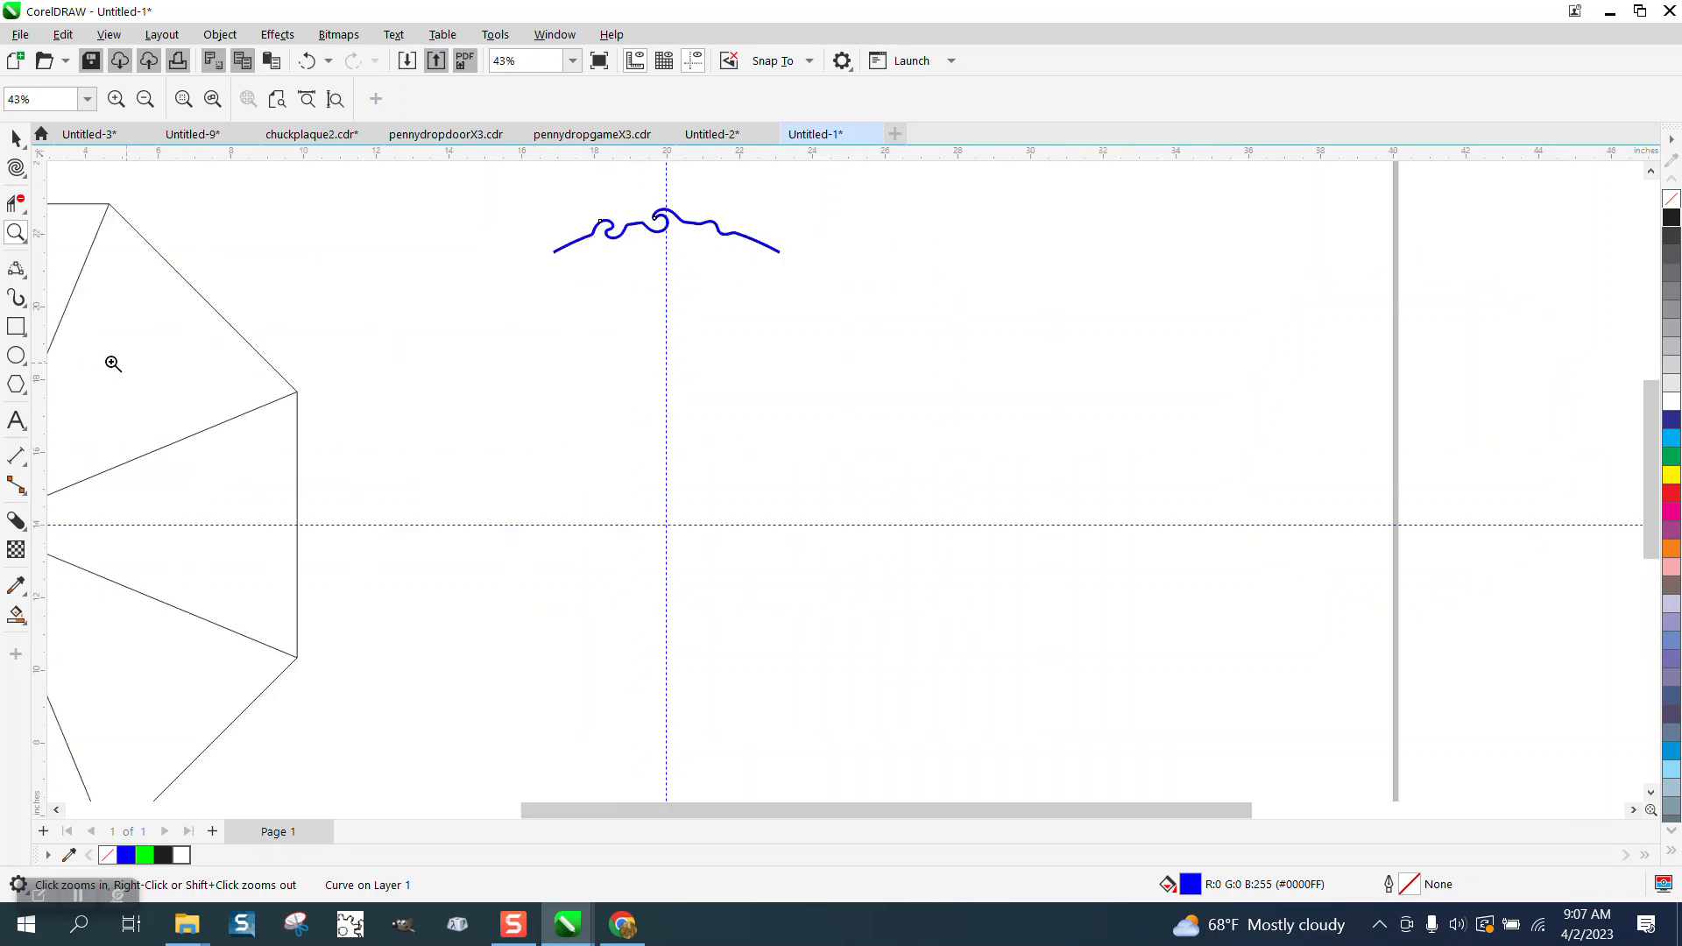
left_click(15, 384)
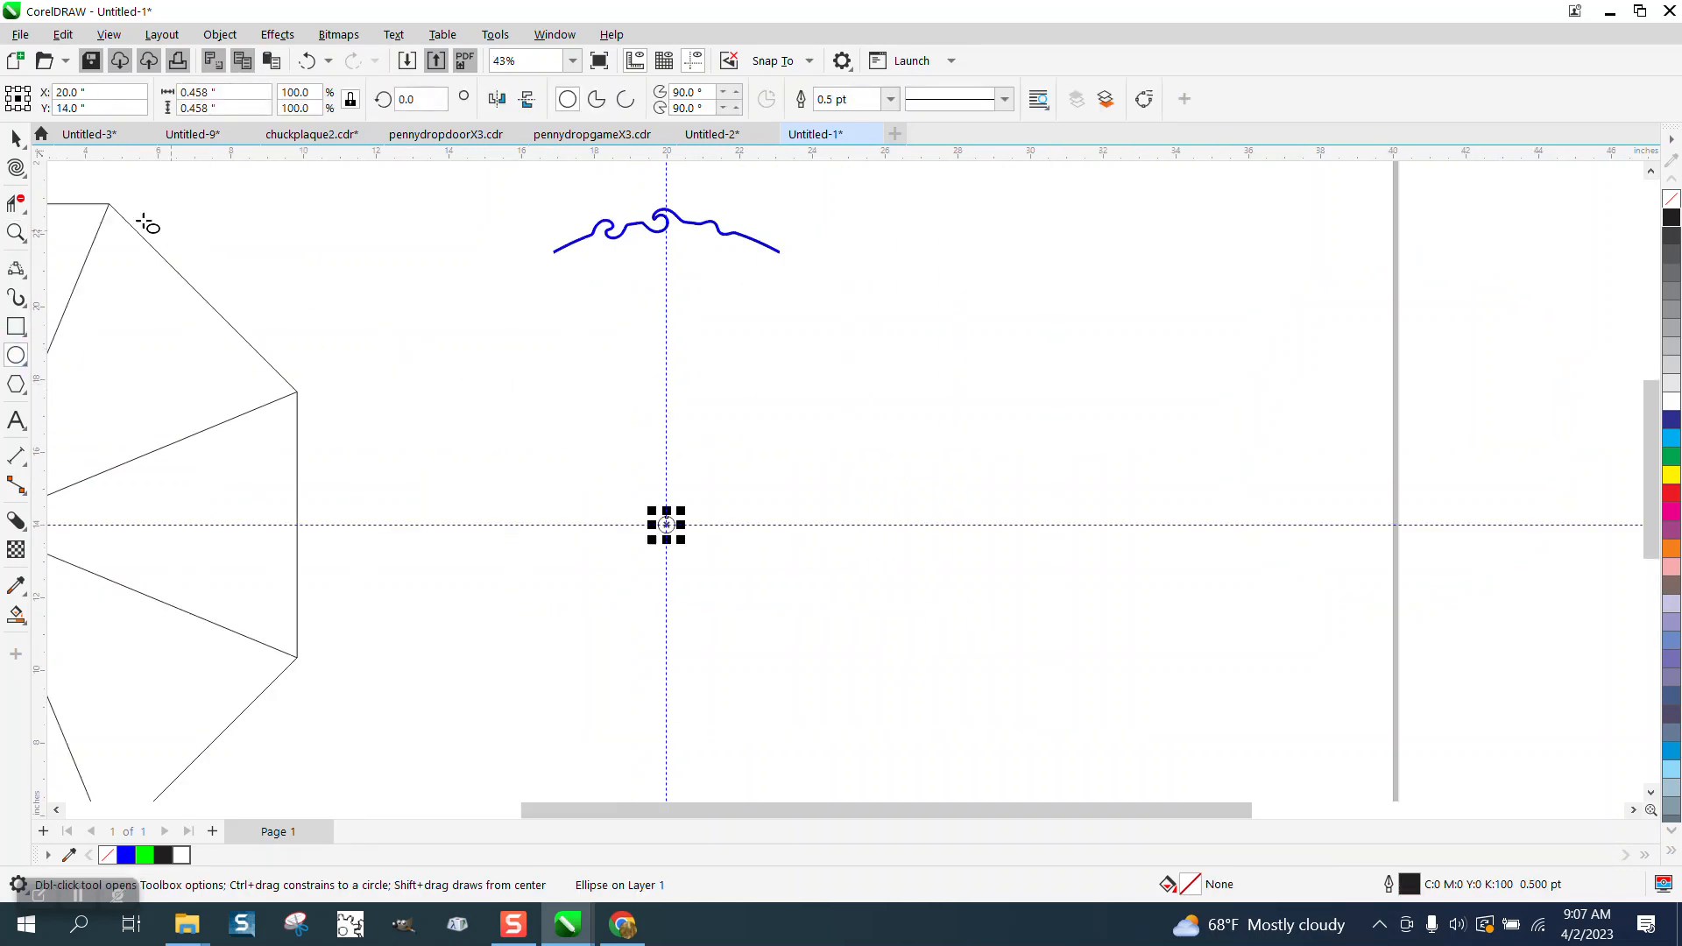
Reselect the swirl arc and set up rotated copies around its centre.
left_click(665, 222)
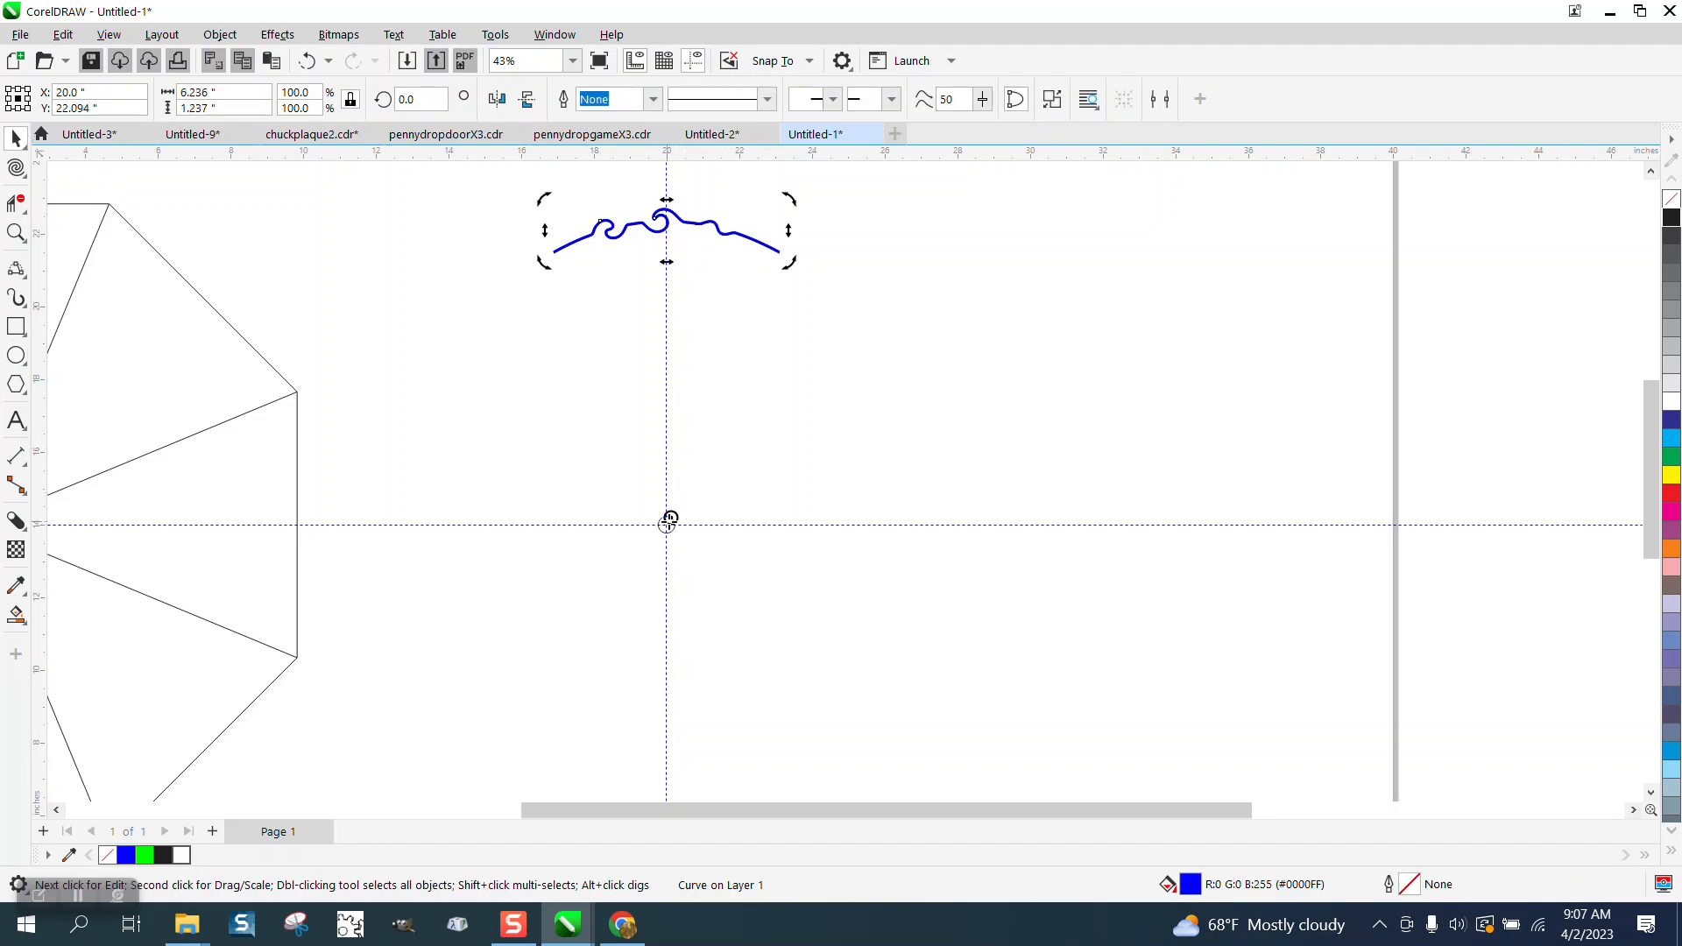
mouse_move(718, 233)
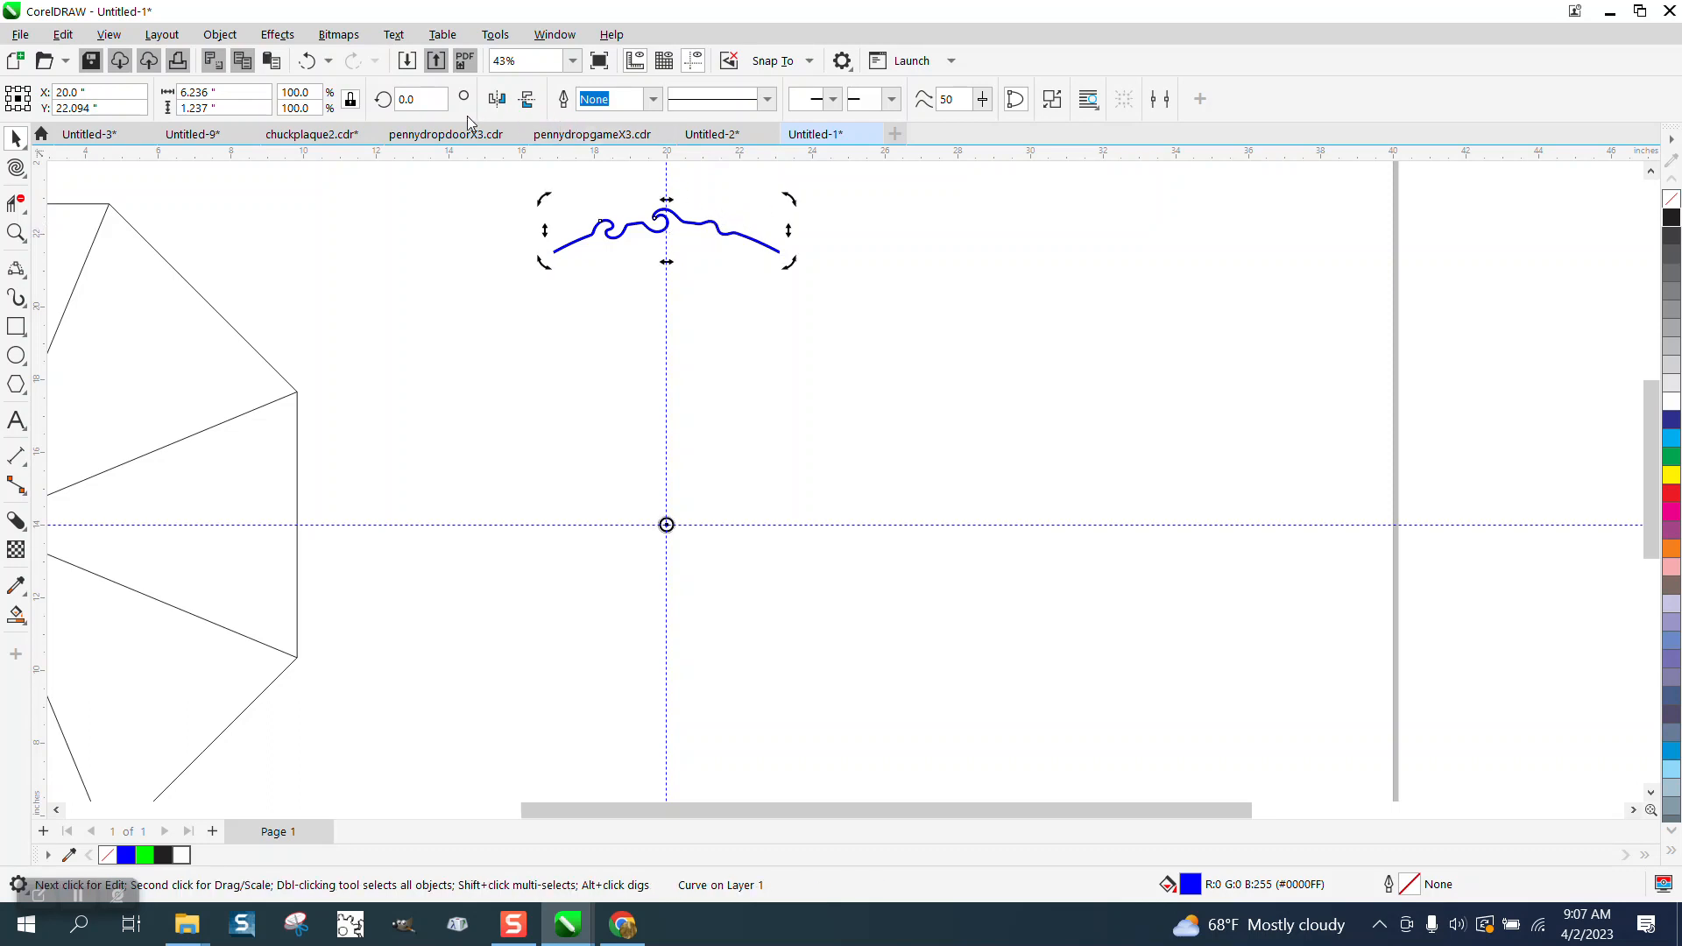
left_click(416, 99)
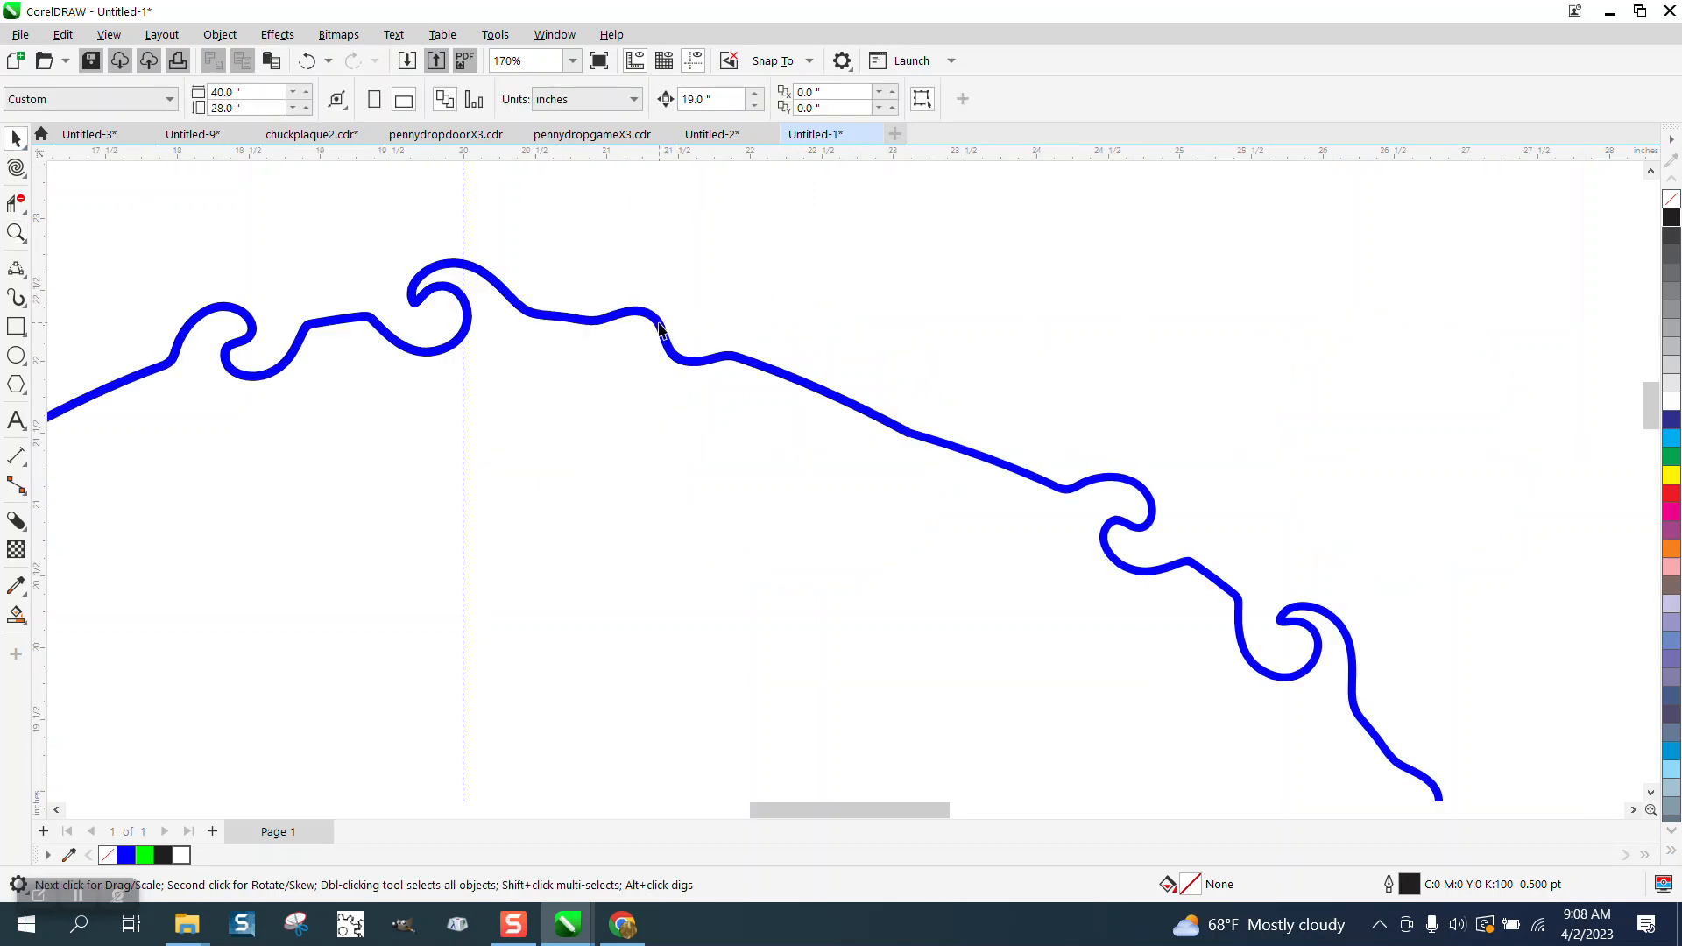
left_click(658, 327)
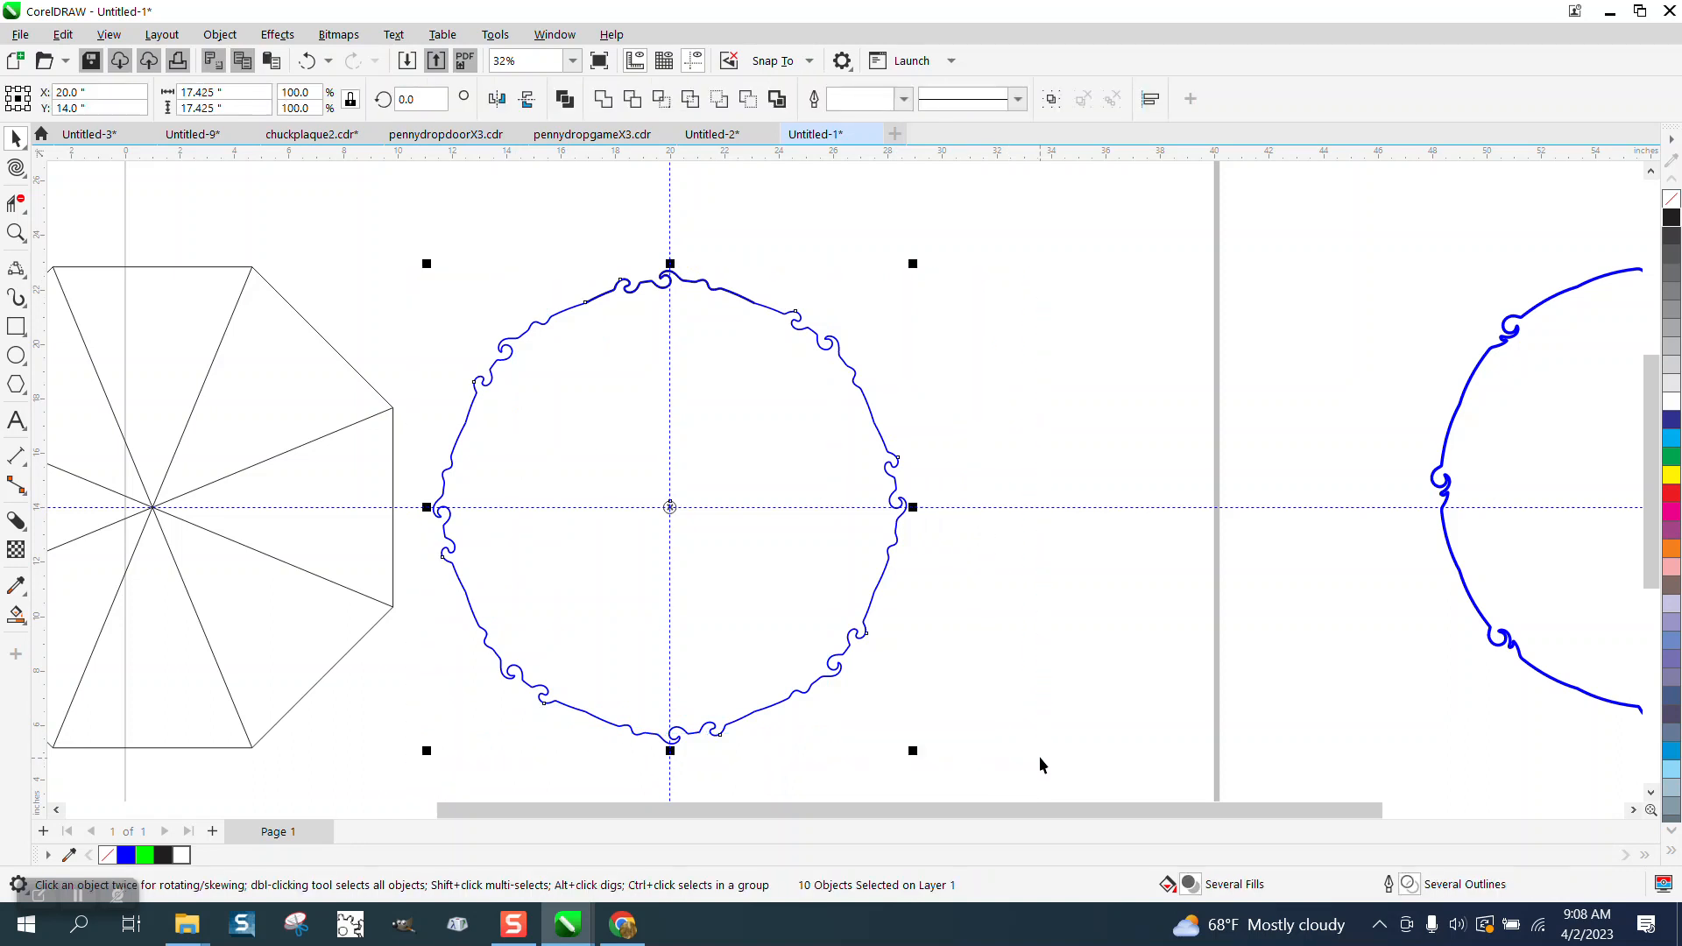
left_click(16, 233)
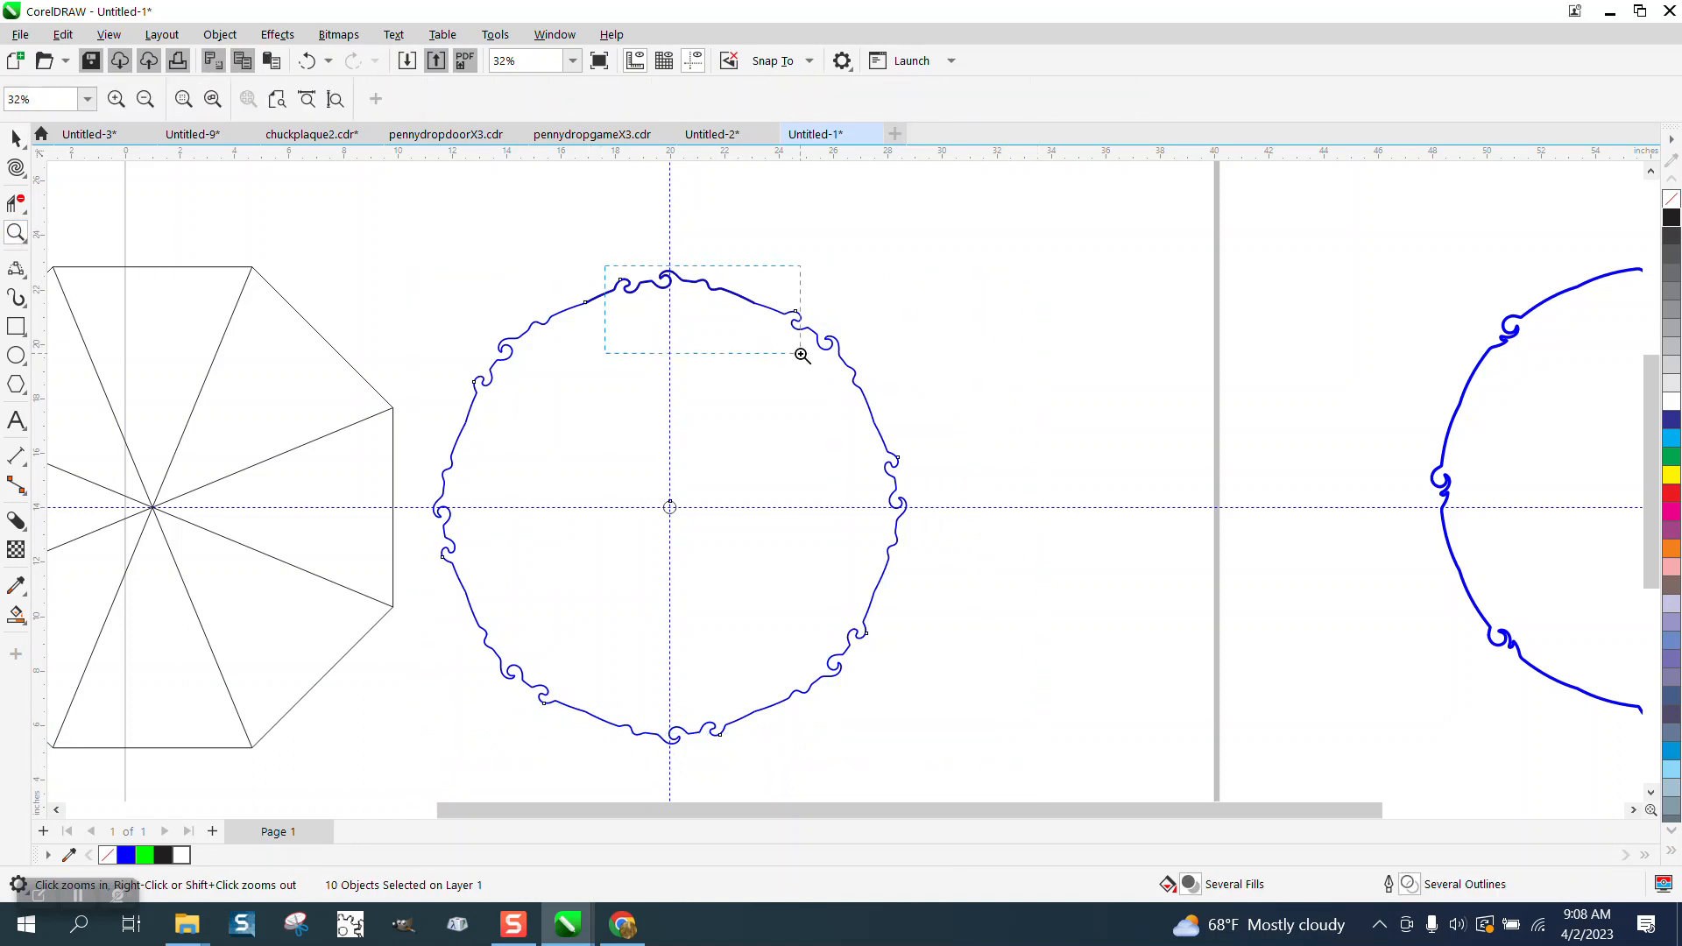